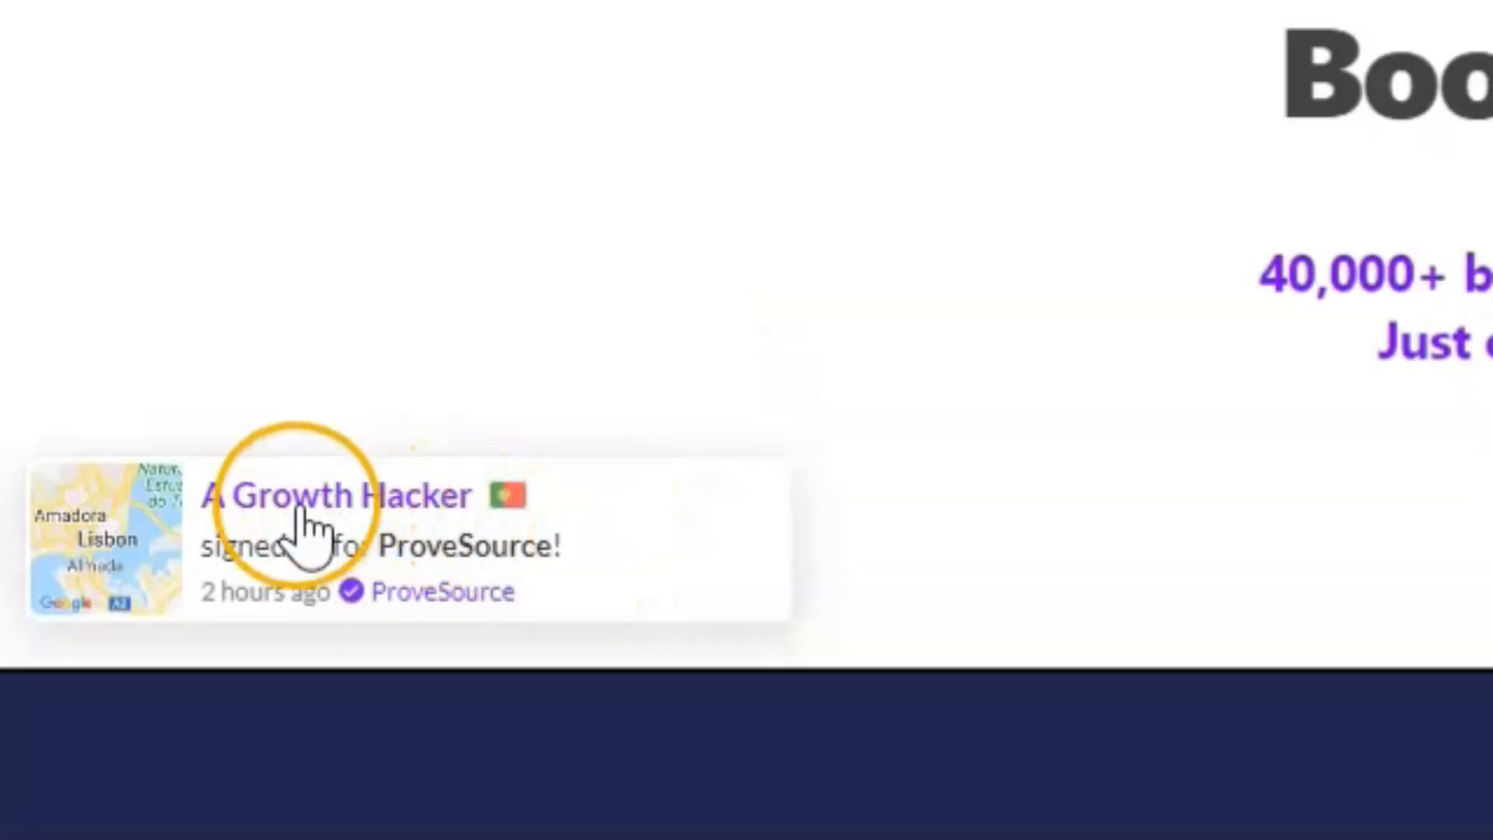
mouse_move(581, 571)
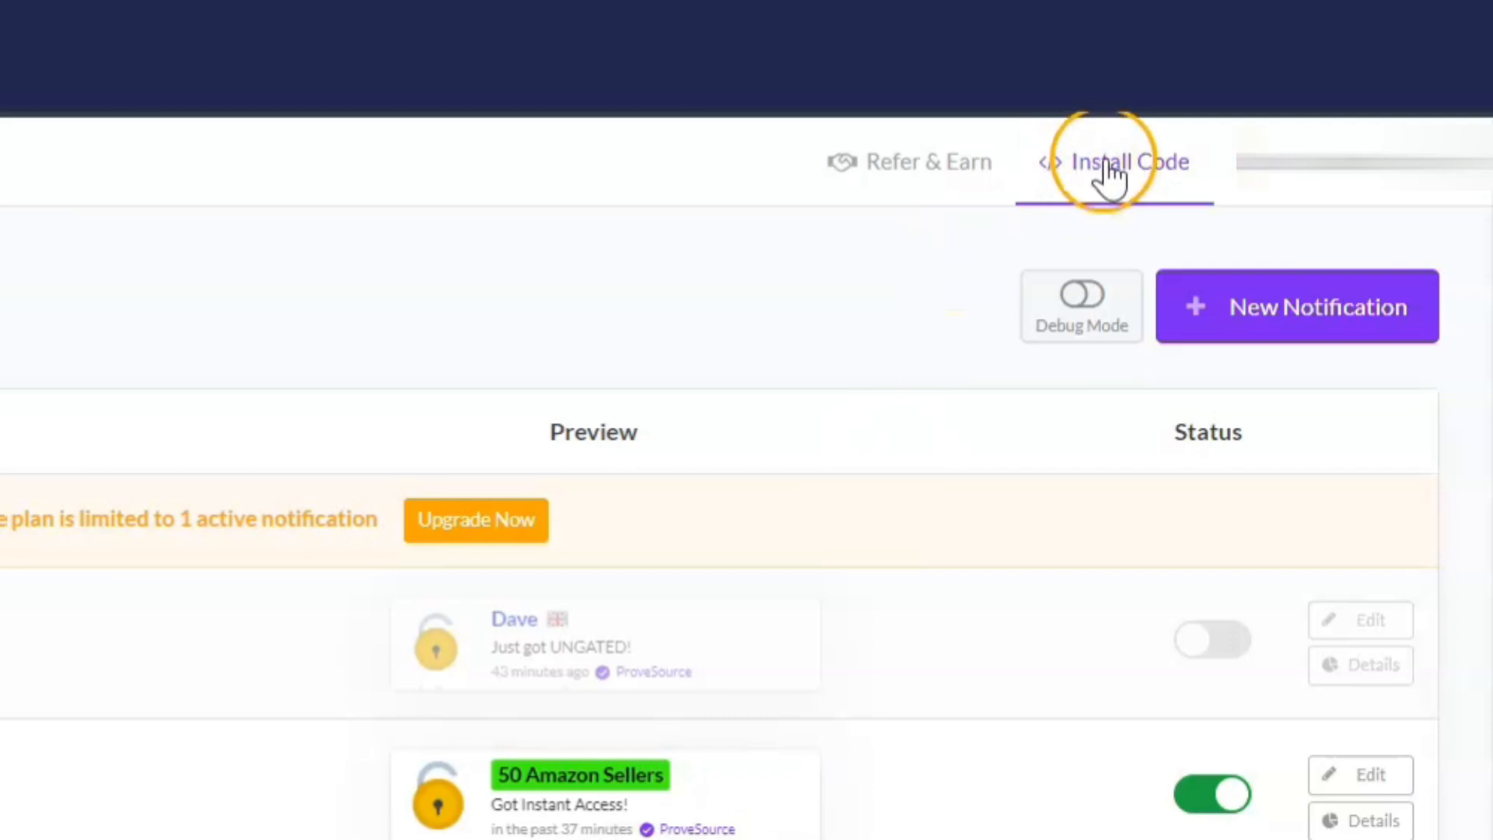
Copy the ProveSource install snippet for the Systeme.io platform from Install Code
left_click(1129, 161)
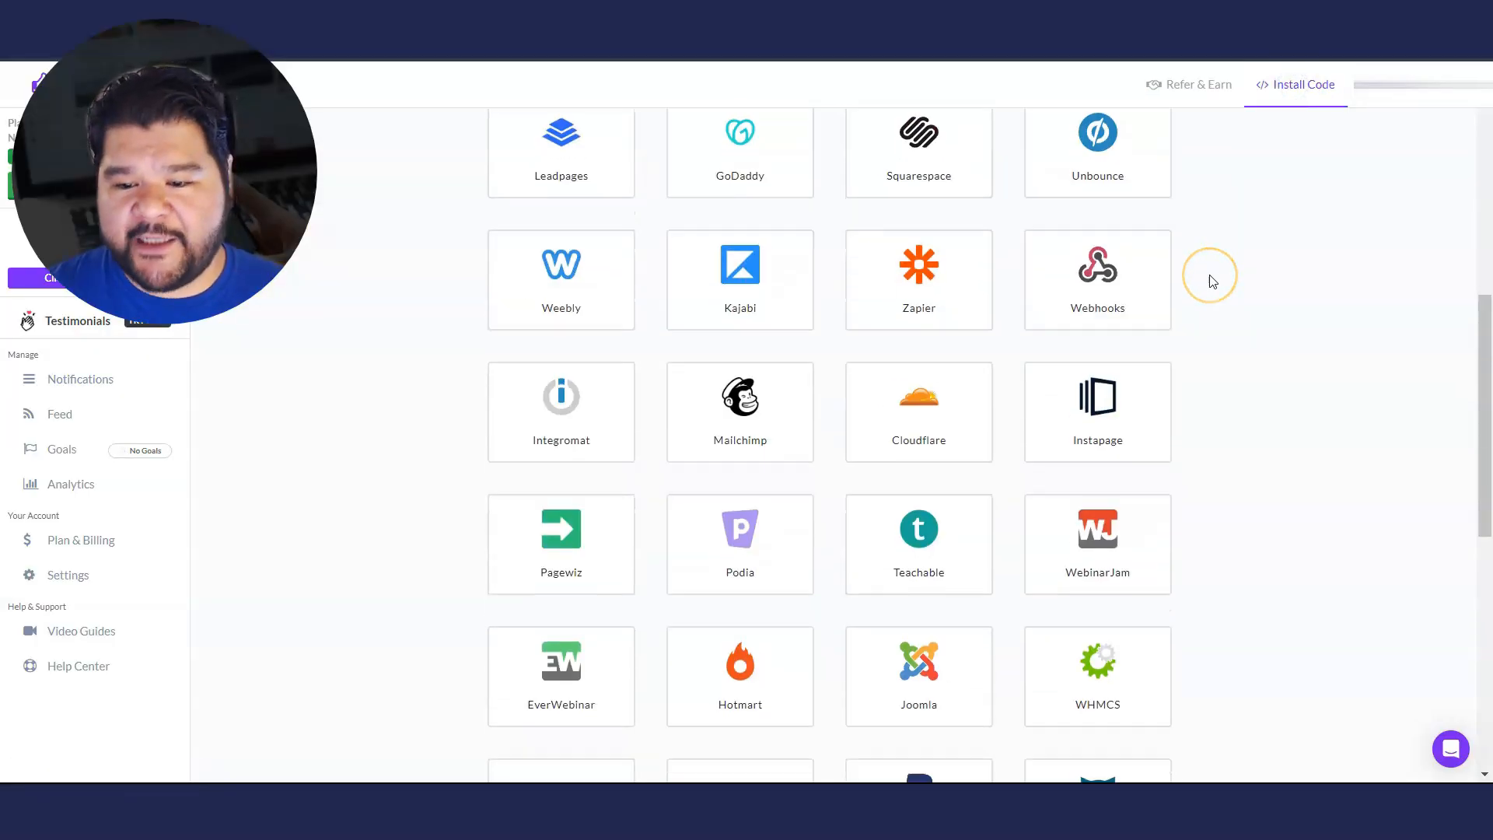
scroll("down", 3)
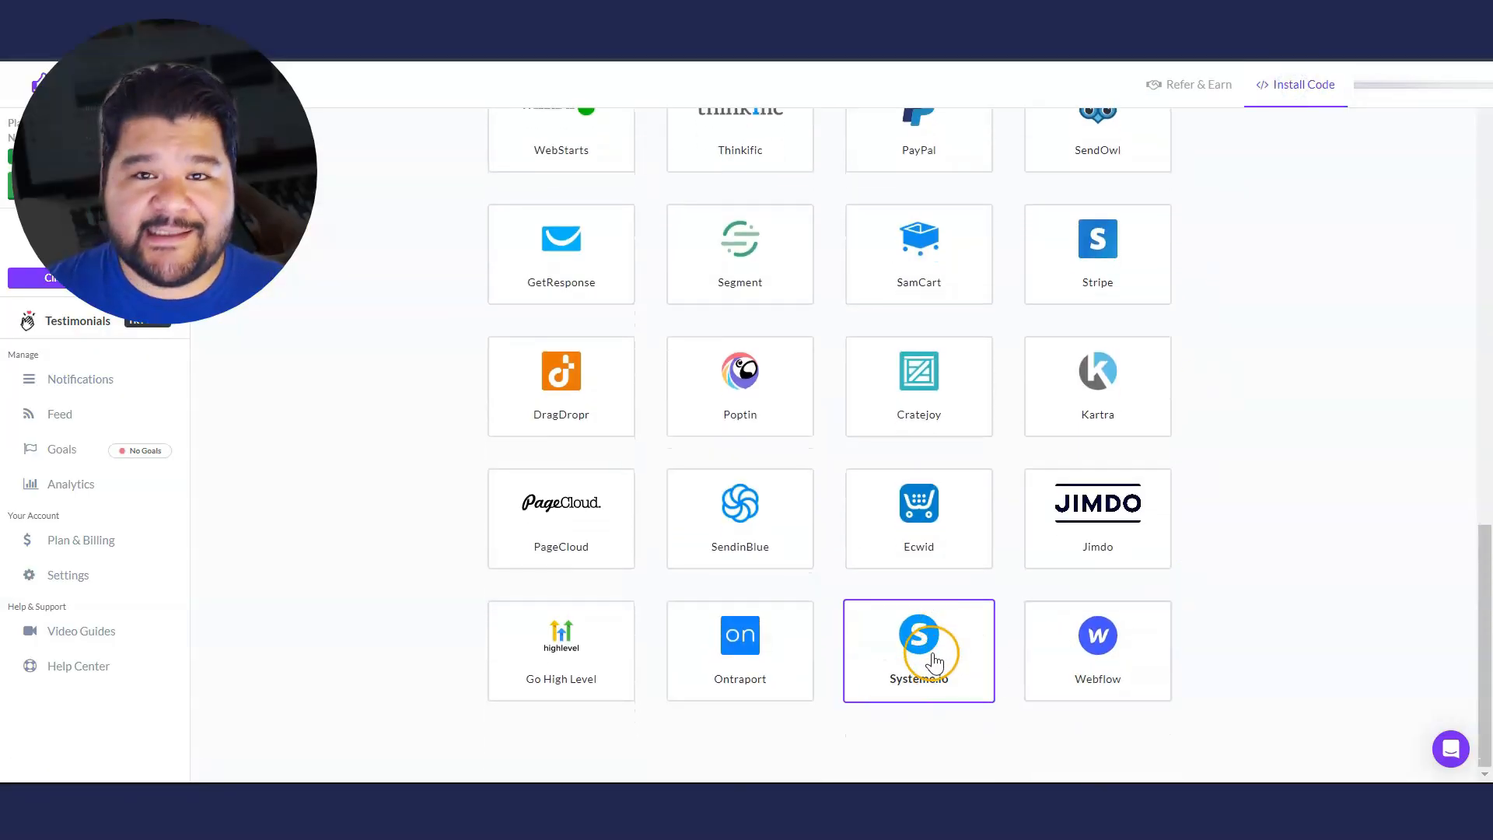
left_click(917, 650)
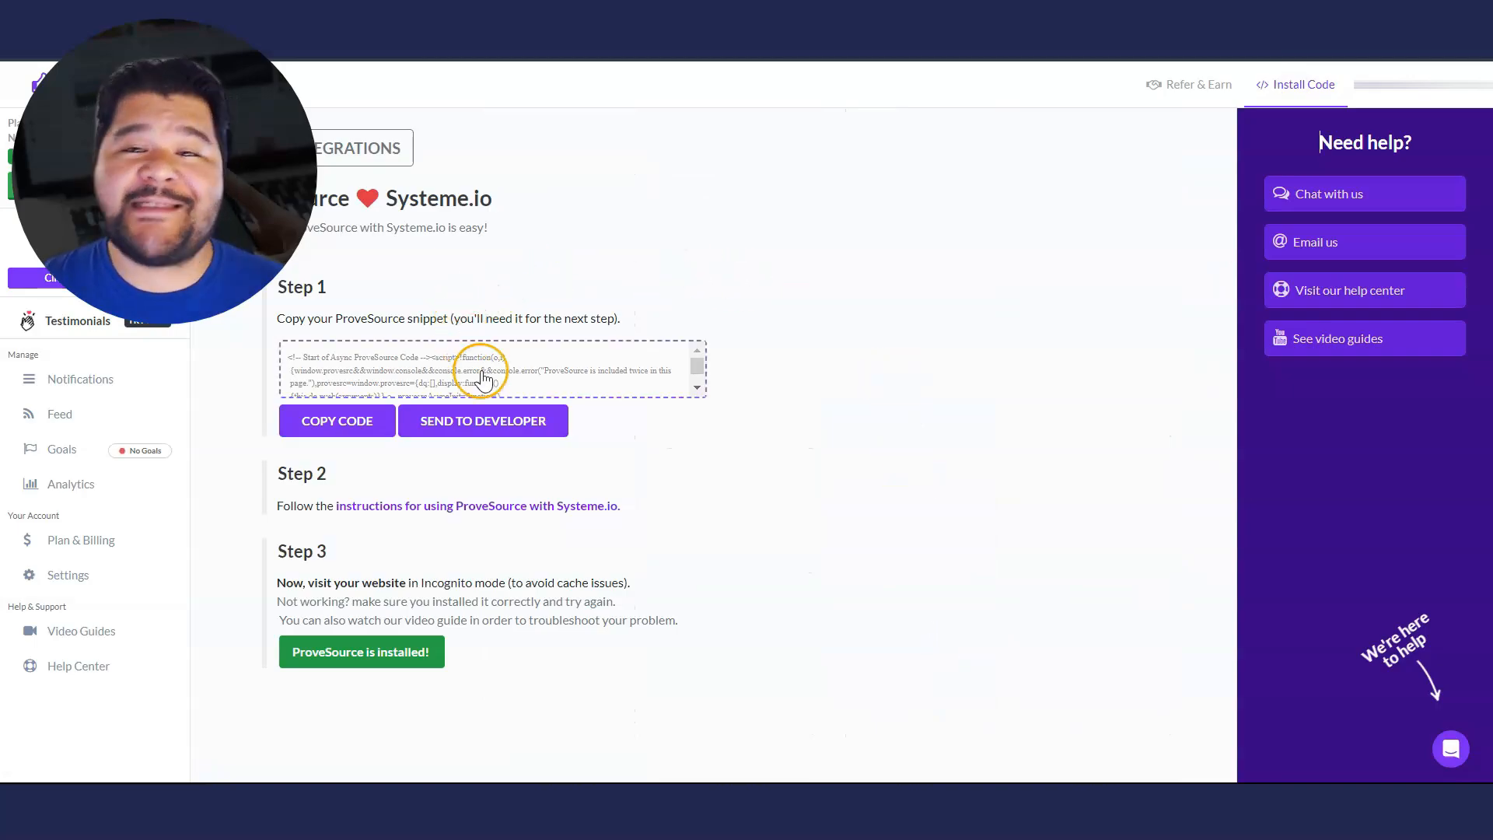
left_click(336, 420)
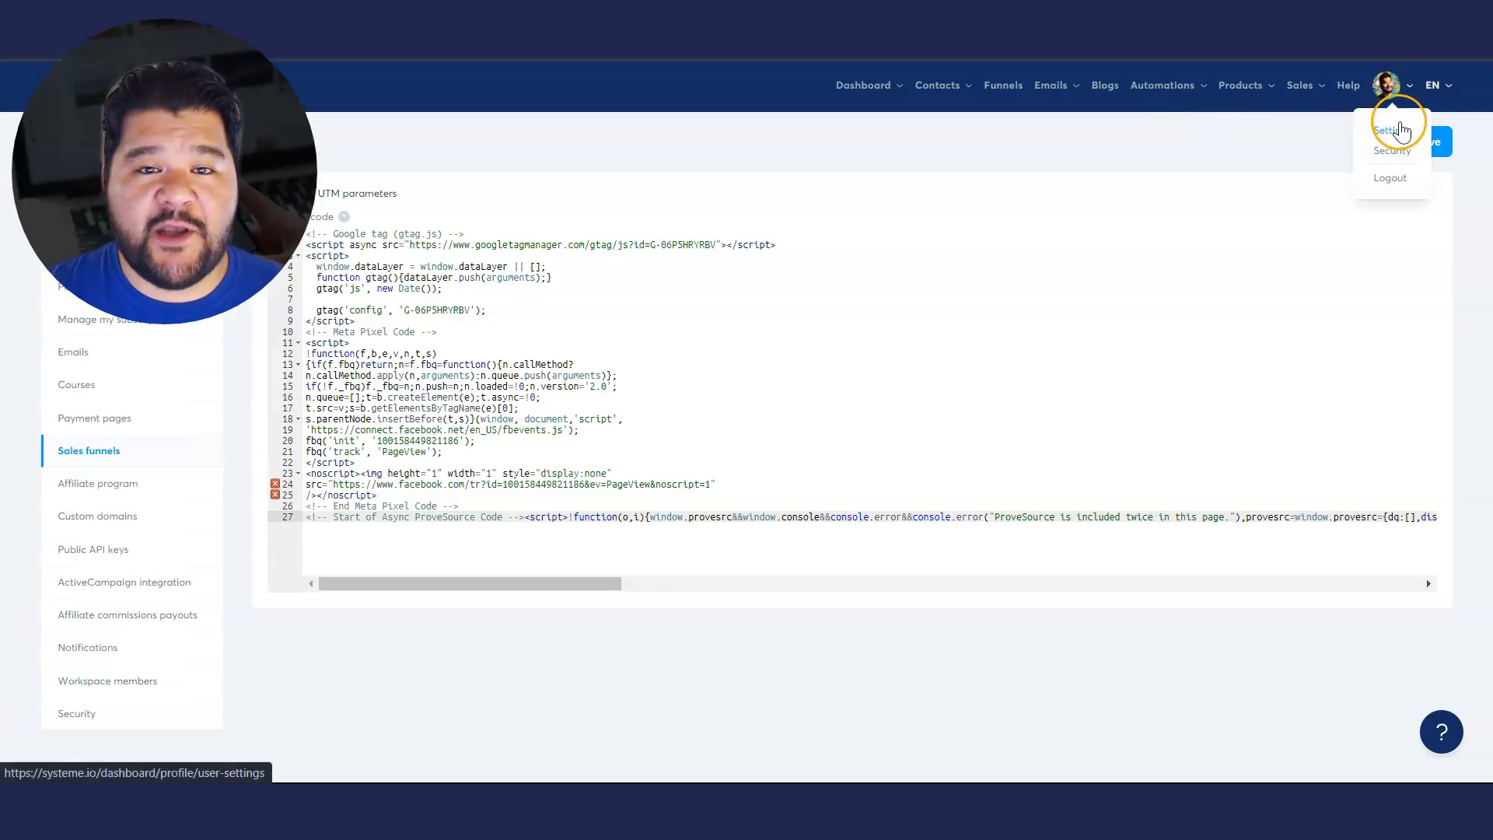
left_click(88, 451)
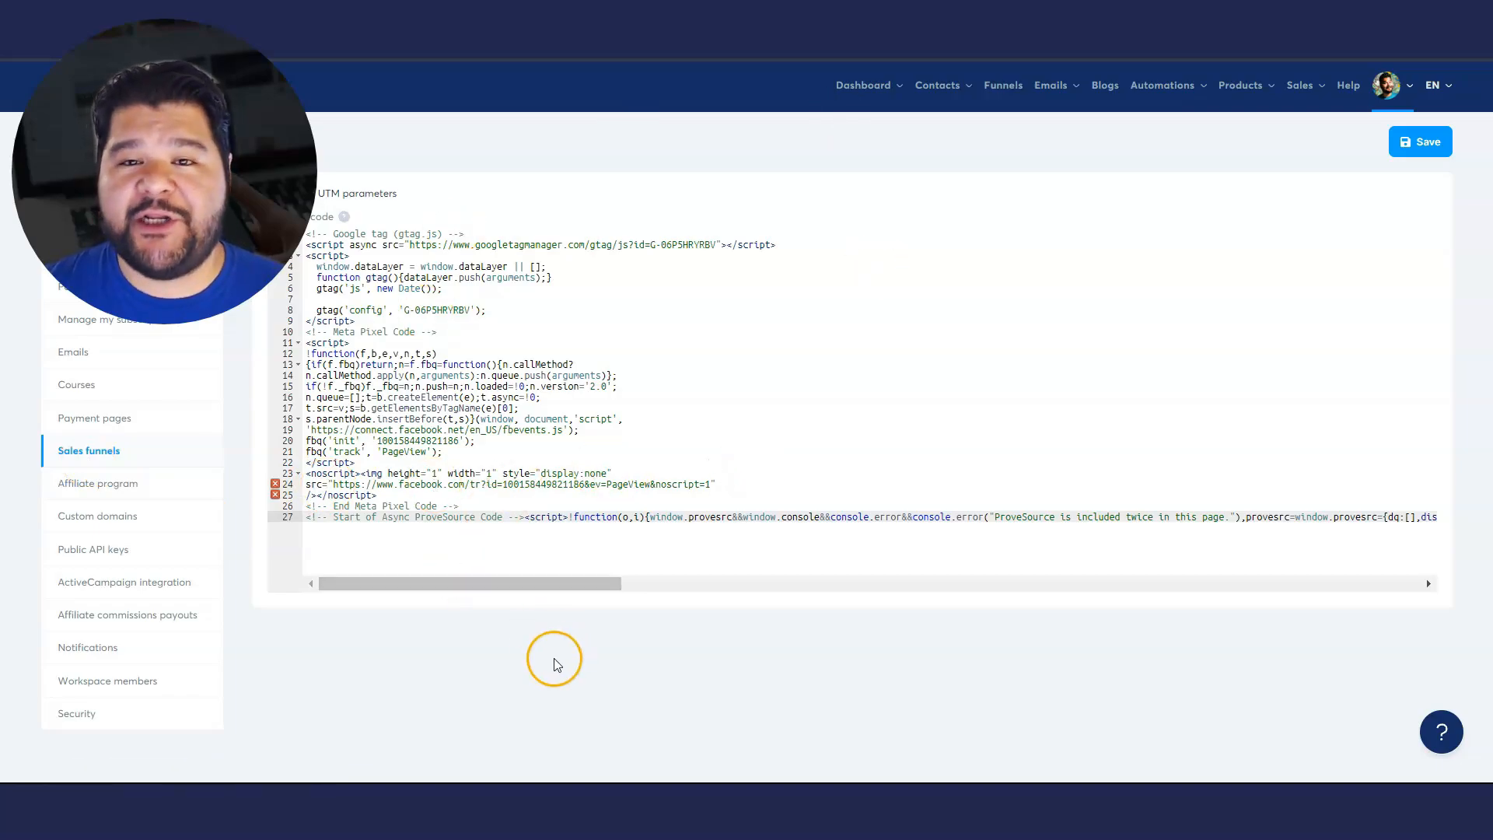
mouse_move(426, 684)
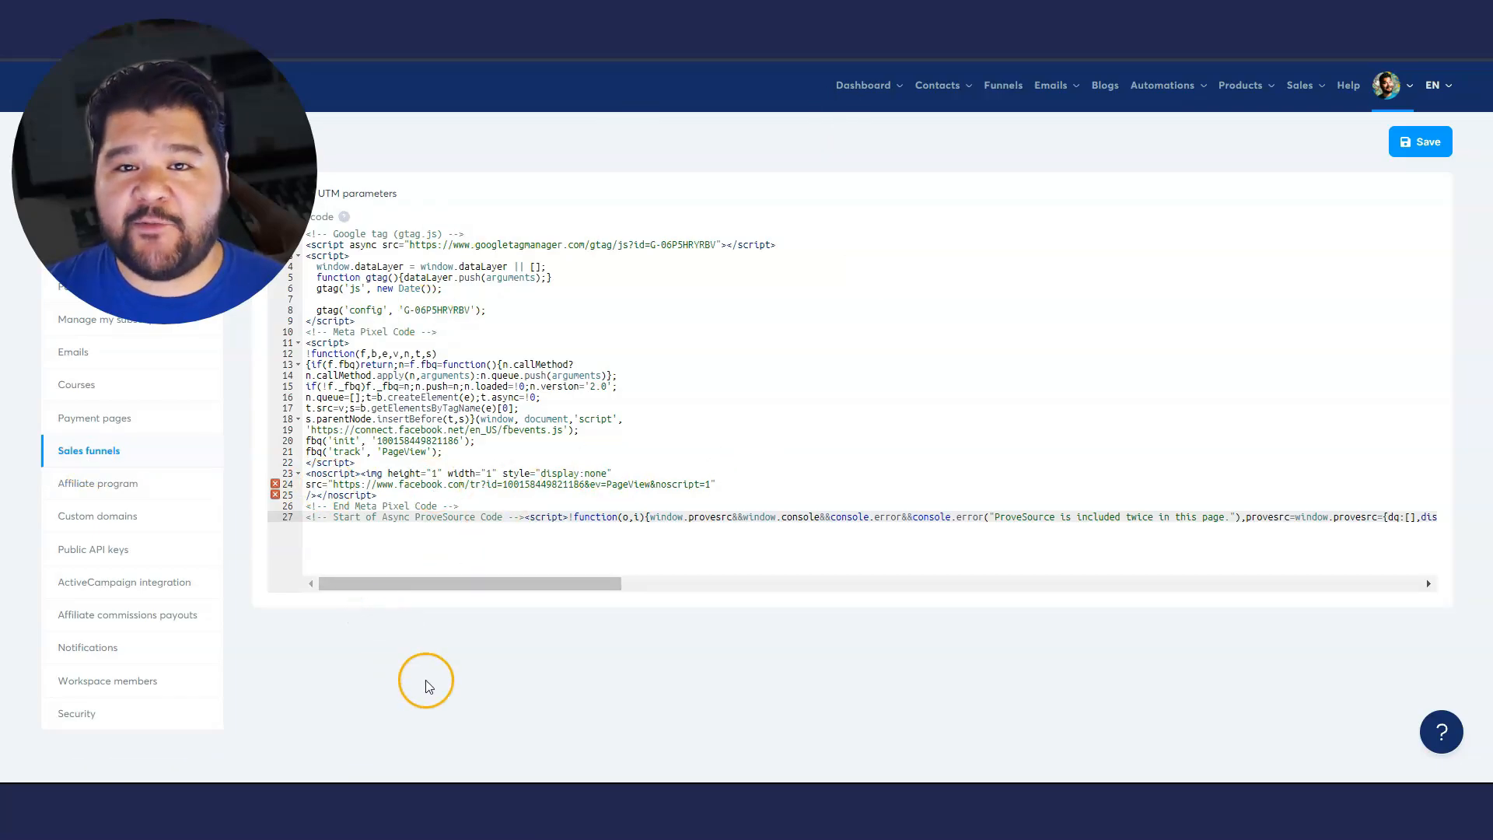
left_click(1419, 141)
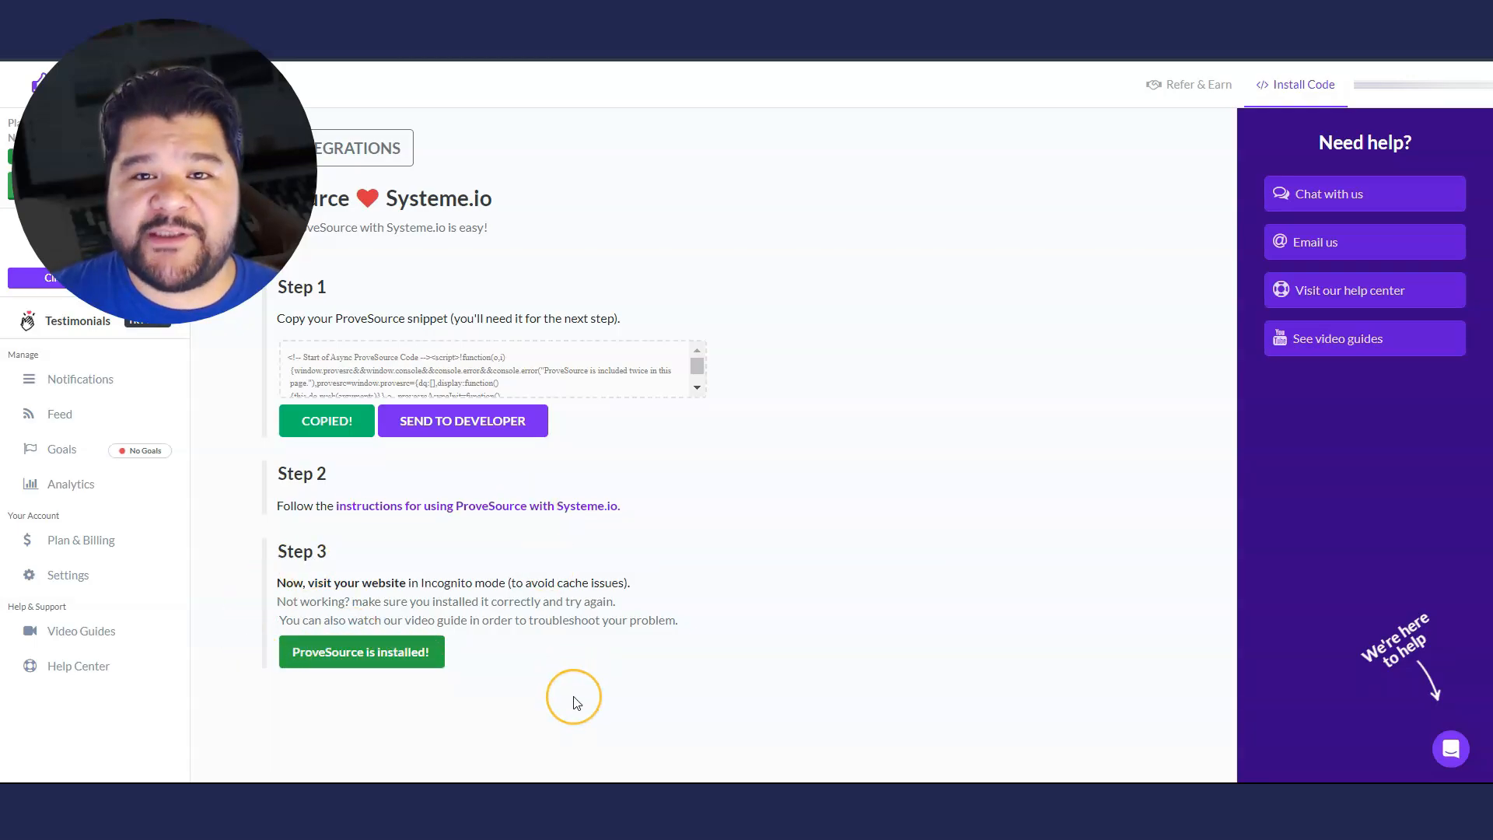
mouse_move(548, 691)
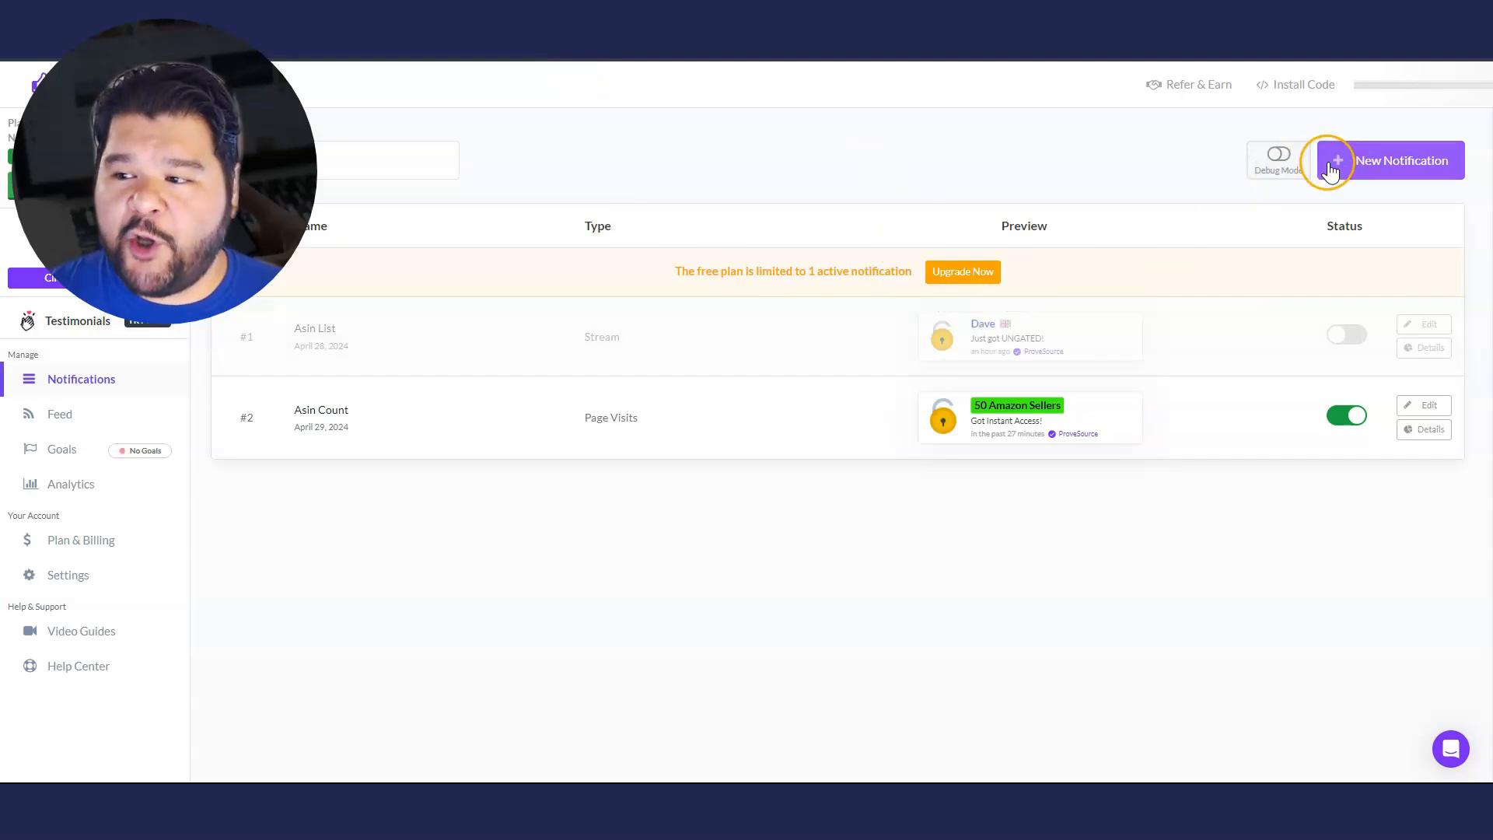
Create a new Stream notification tracking Form Submissions on All Pages and continue to Display
left_click(1401, 160)
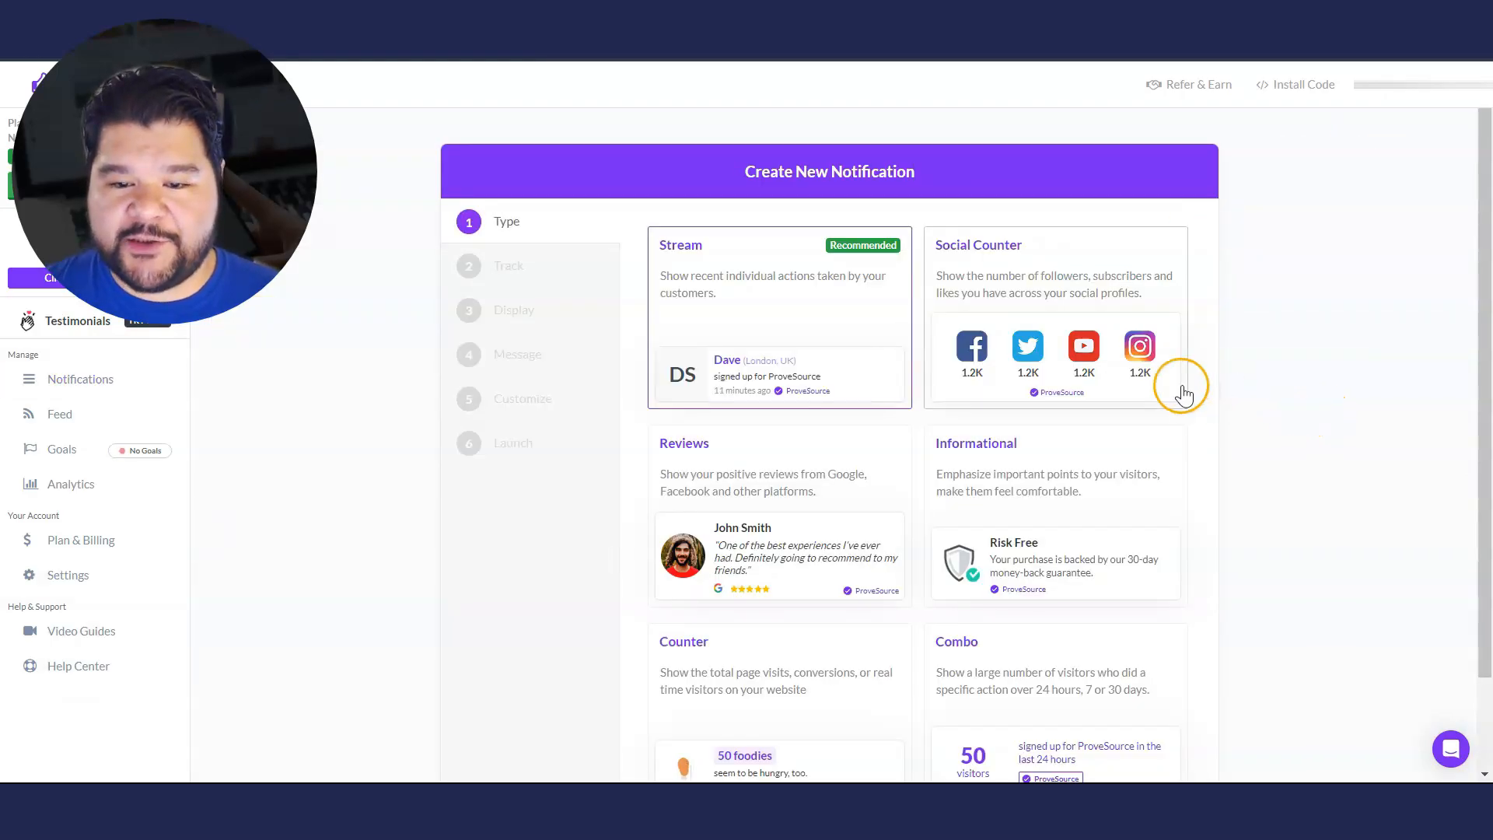
scroll("down", 3)
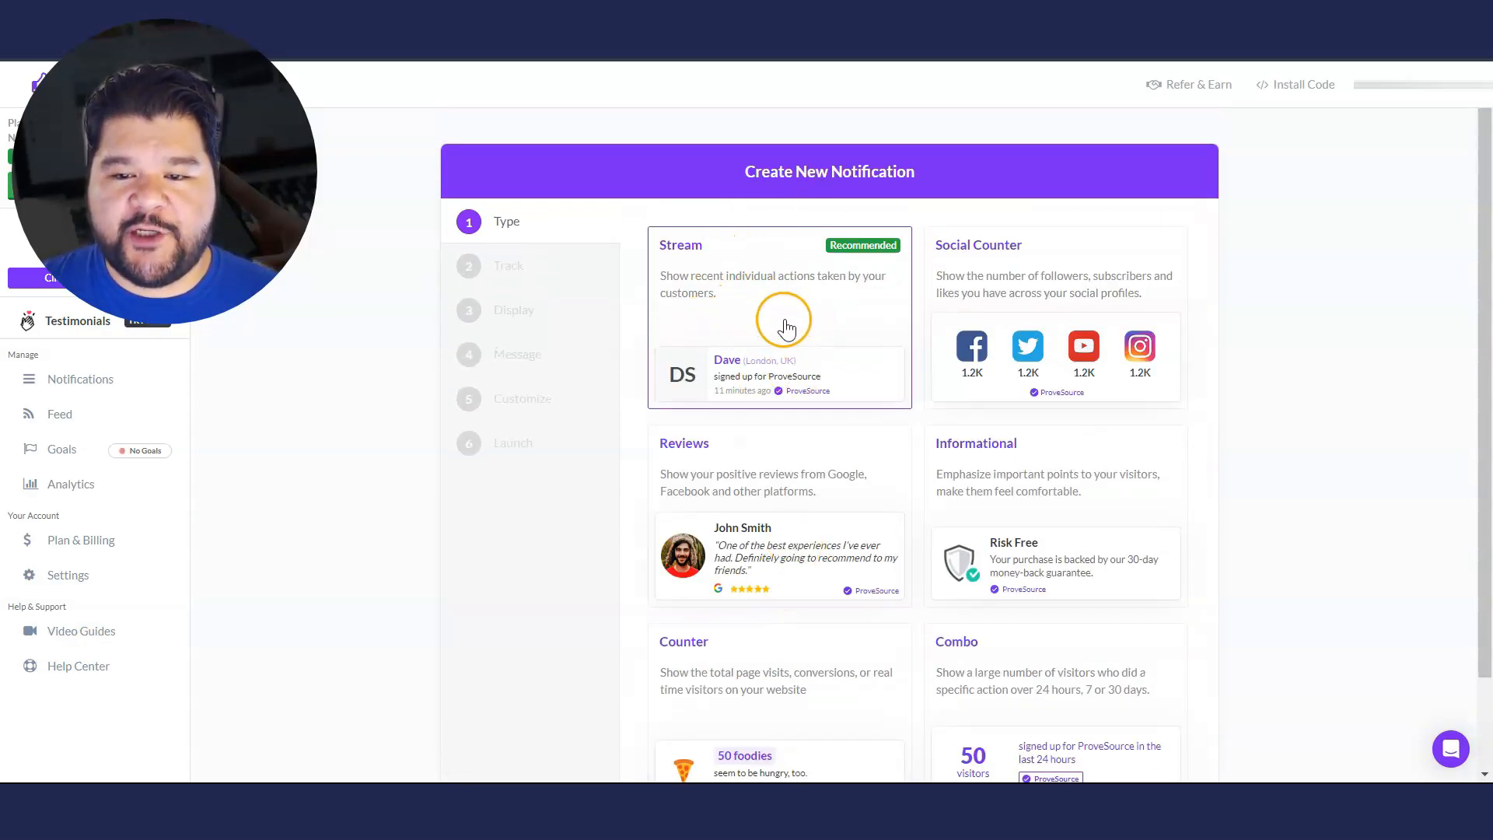
left_click(779, 318)
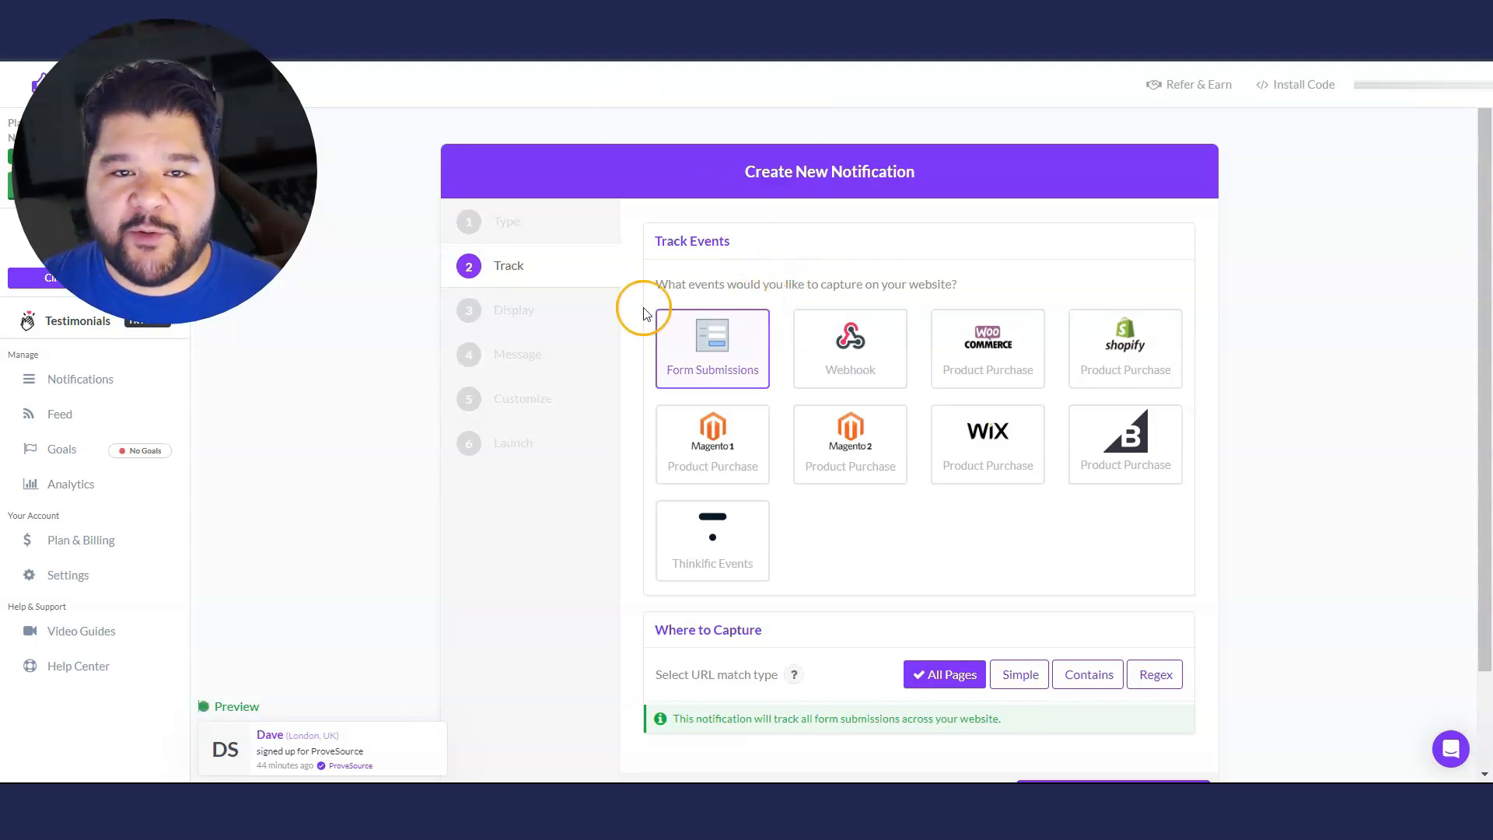
scroll("down", 3)
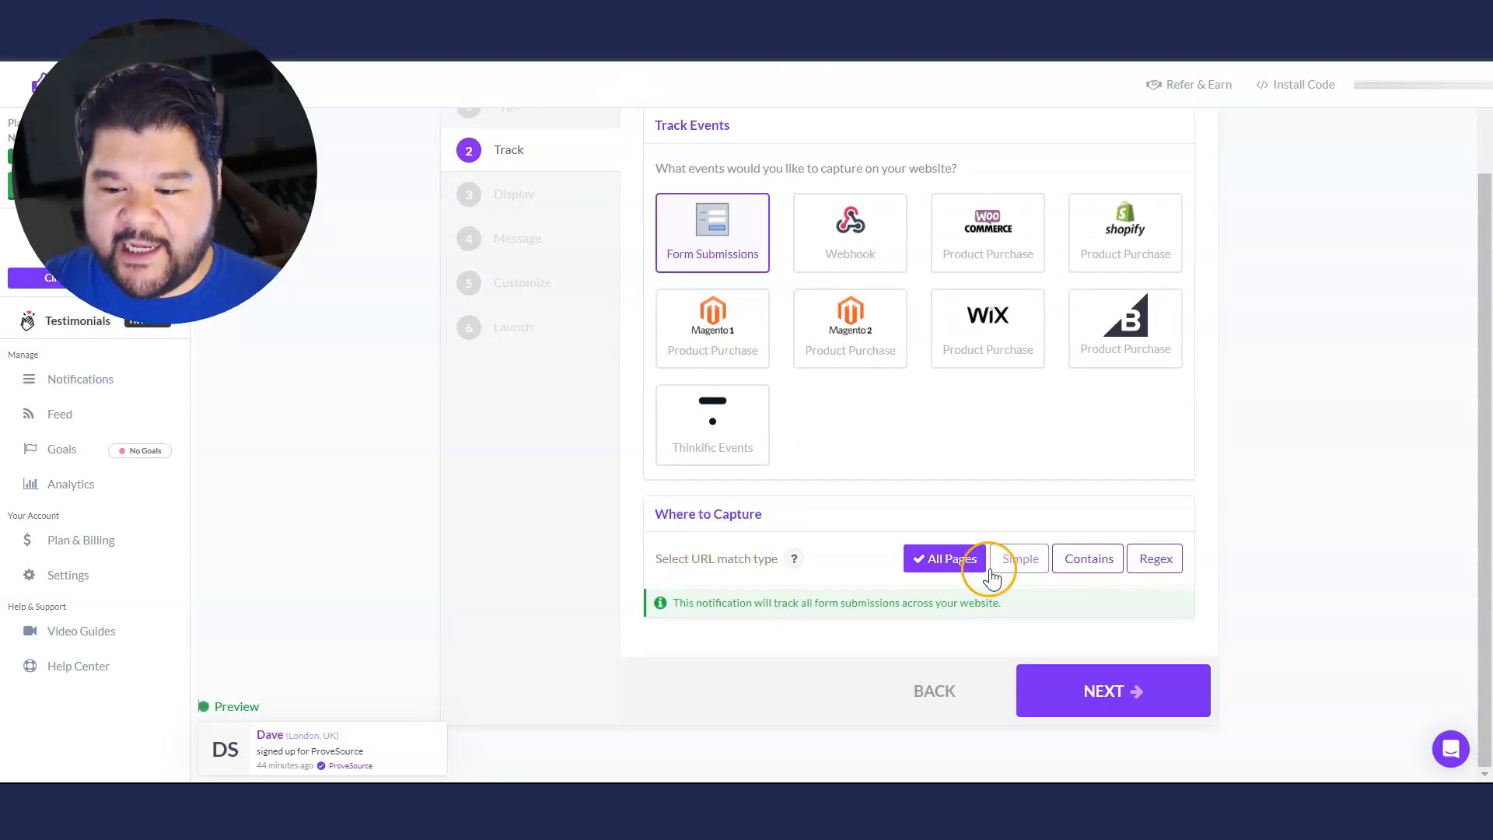
left_click(1019, 559)
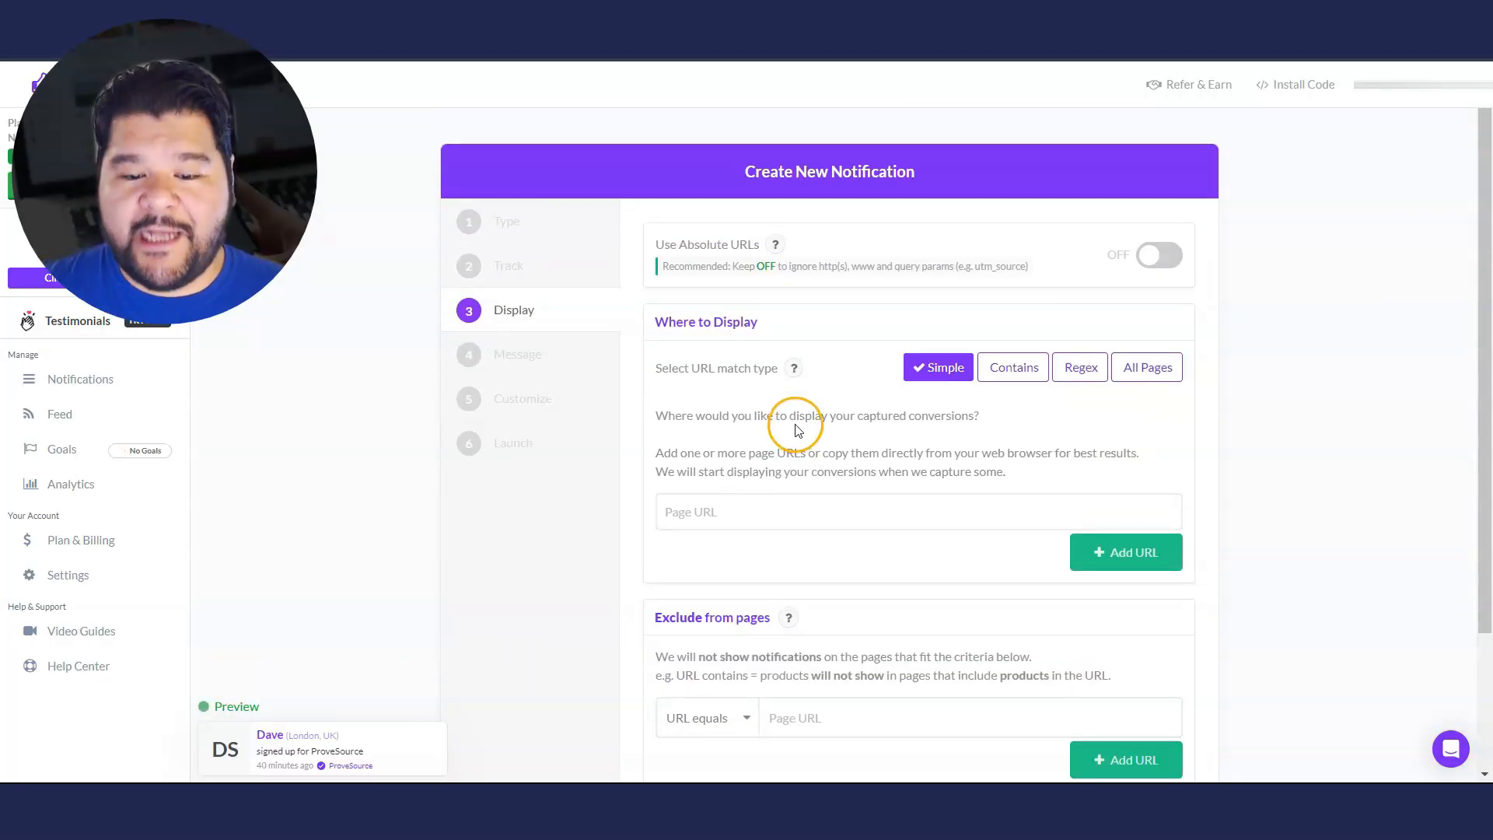
left_click(917, 512)
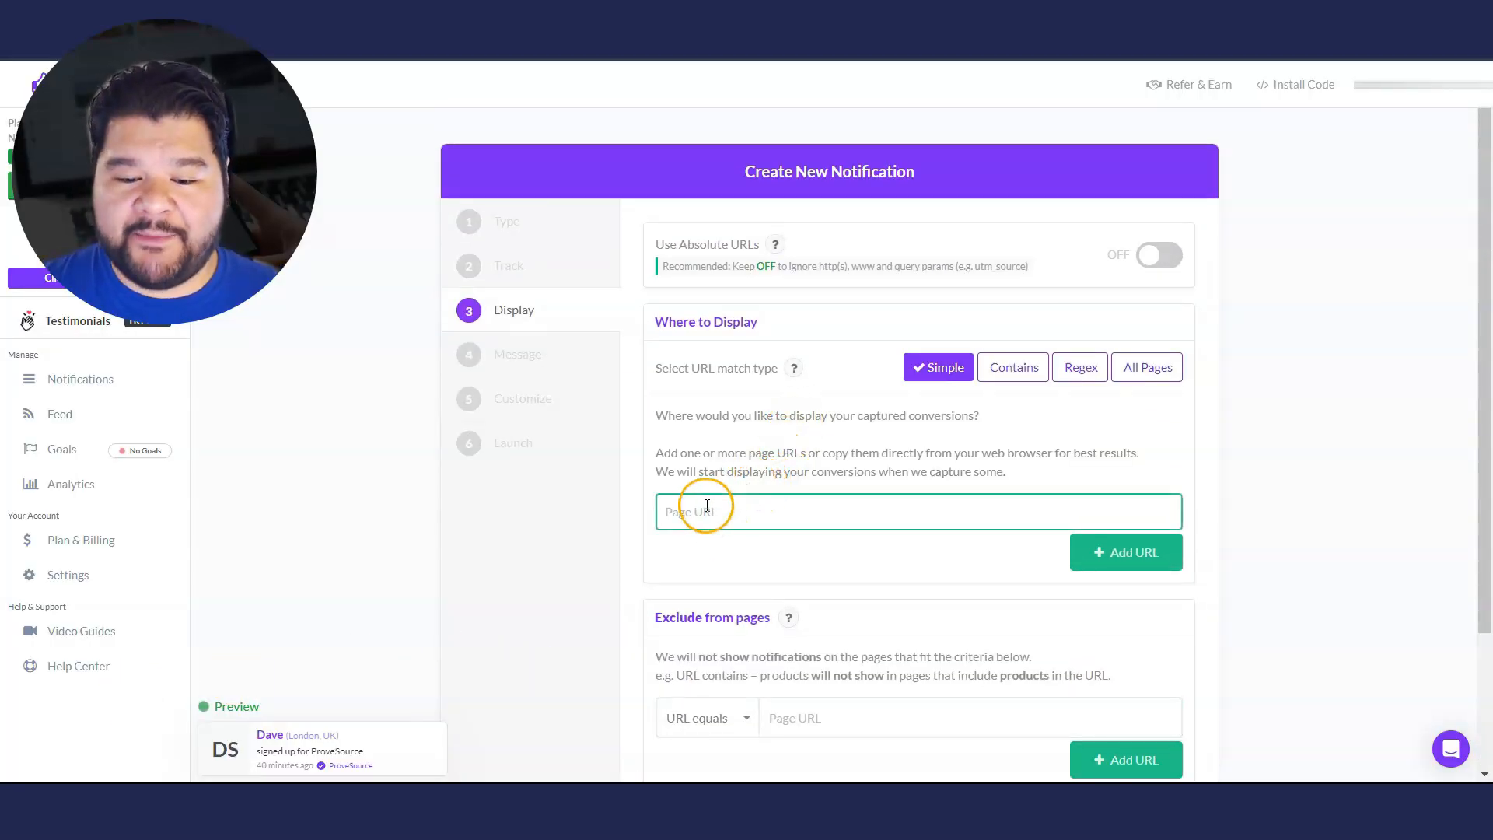
type("https://www.everydayfba.com/systeme")
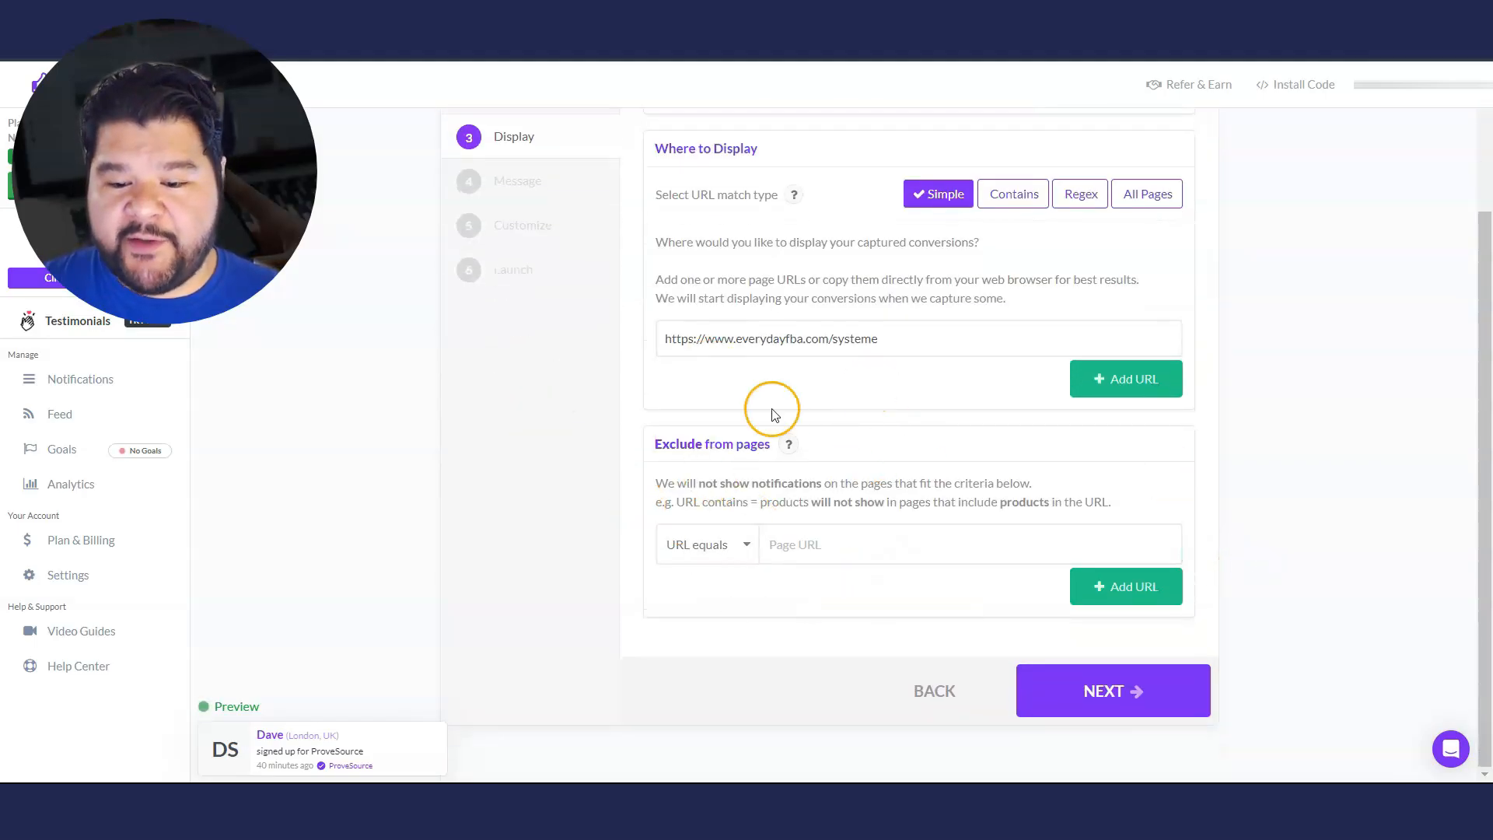
left_click(1111, 690)
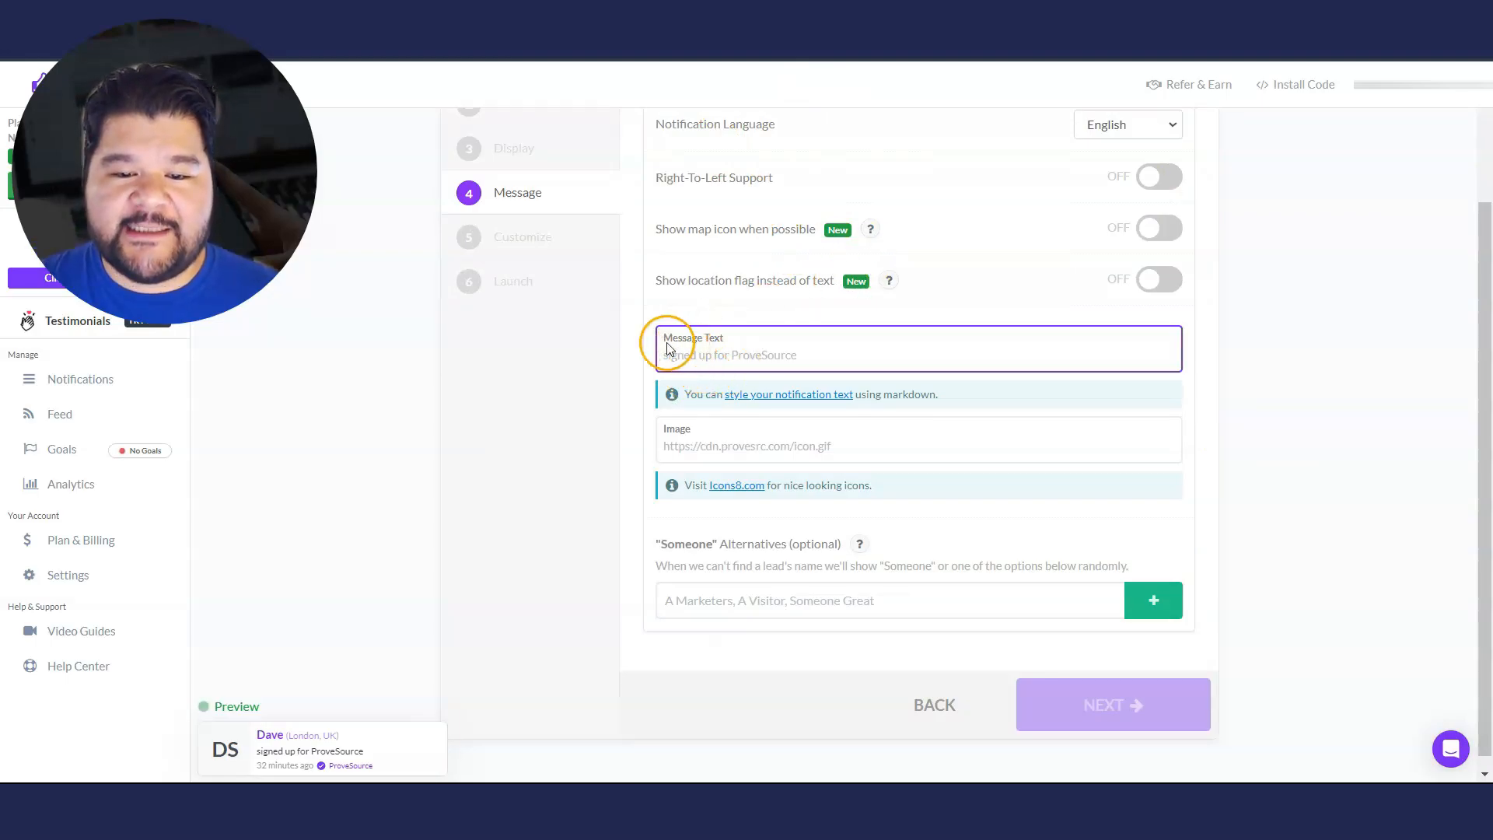
Set the message text to 'Got Free Access!' and follow the Icons8.com image link
left_click(918, 445)
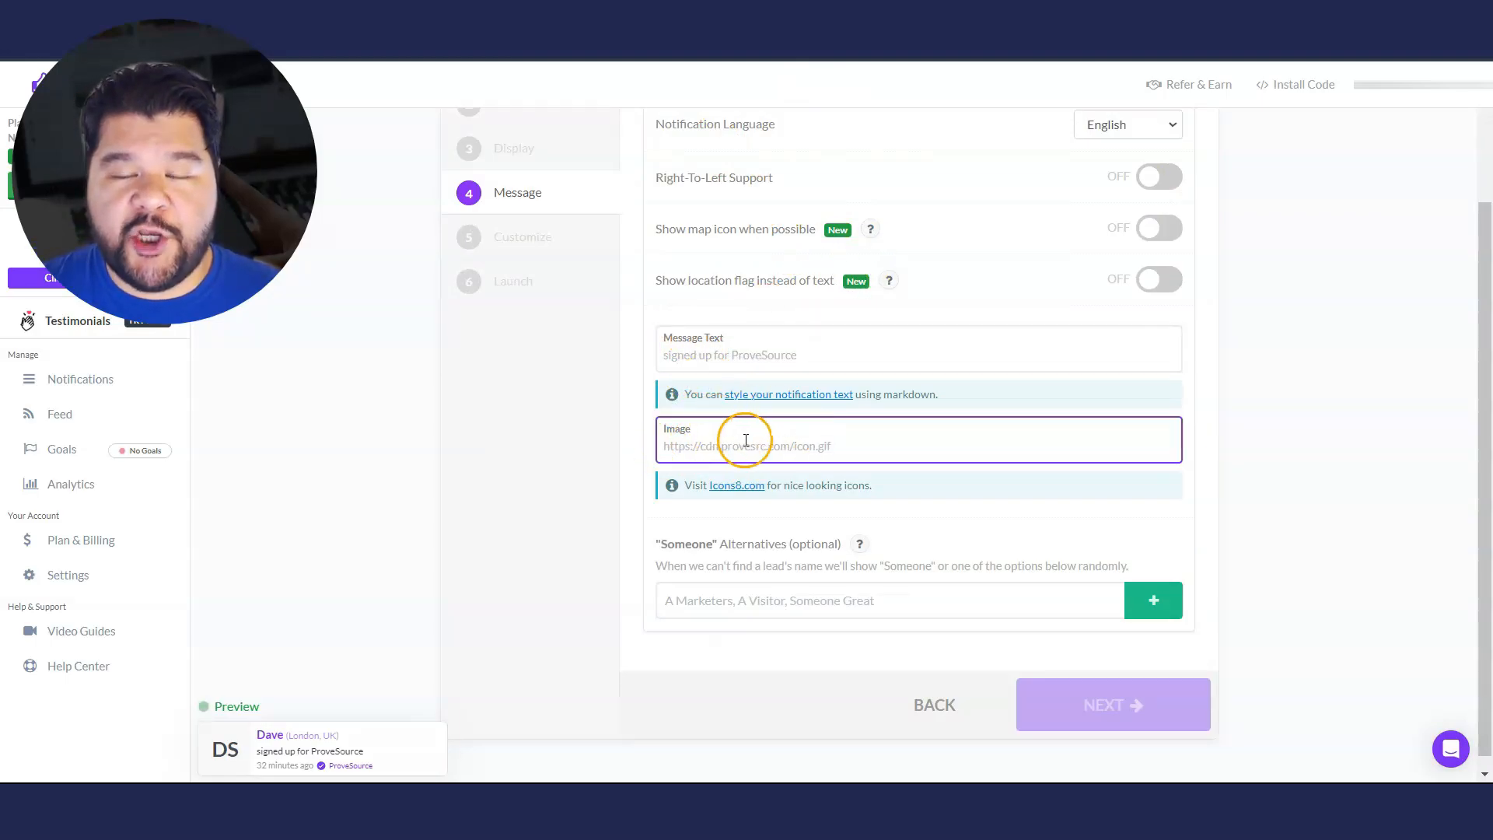
type("Got Free Access!")
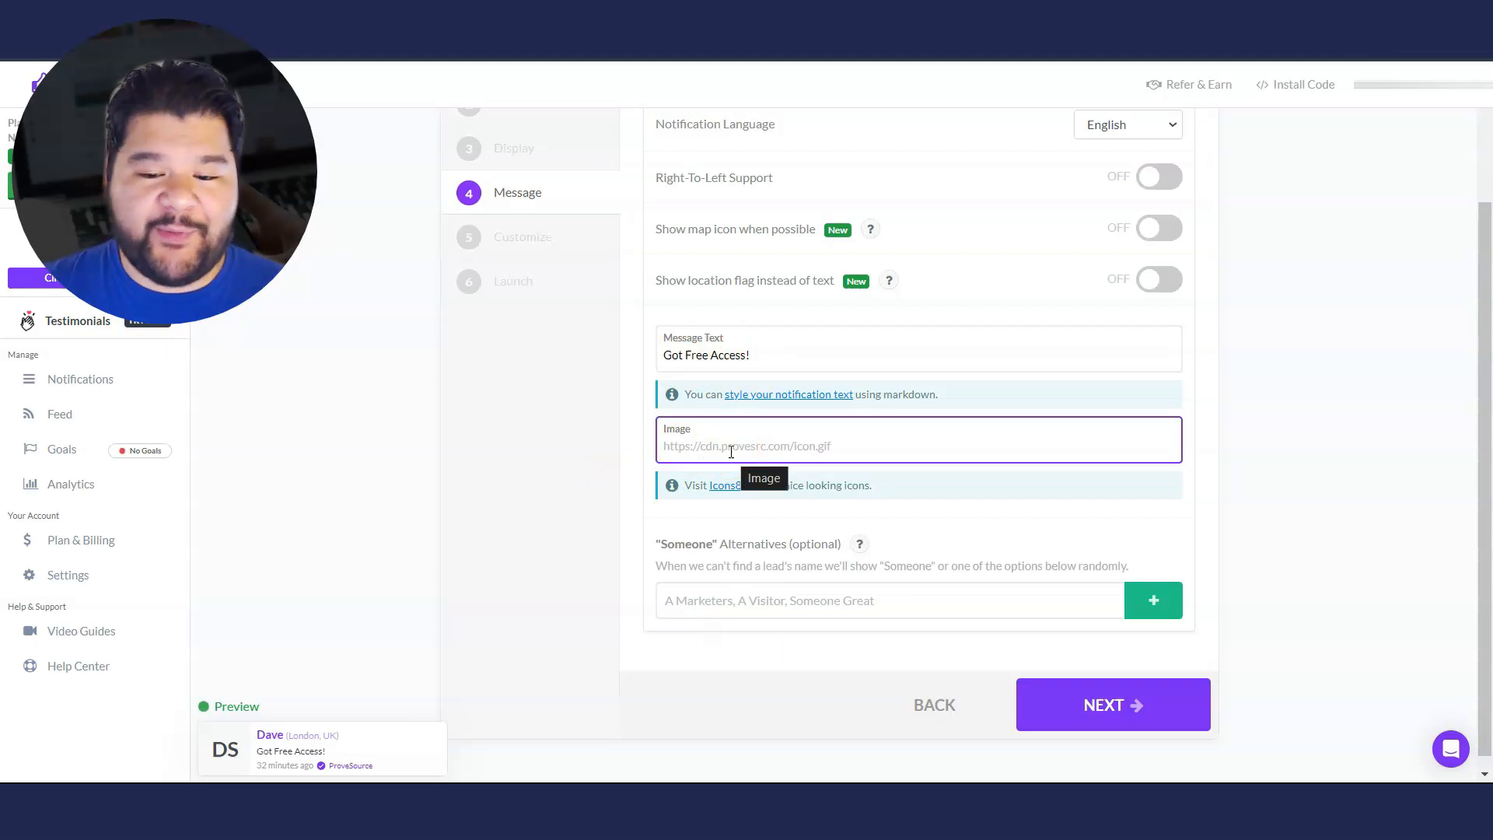
left_click(723, 485)
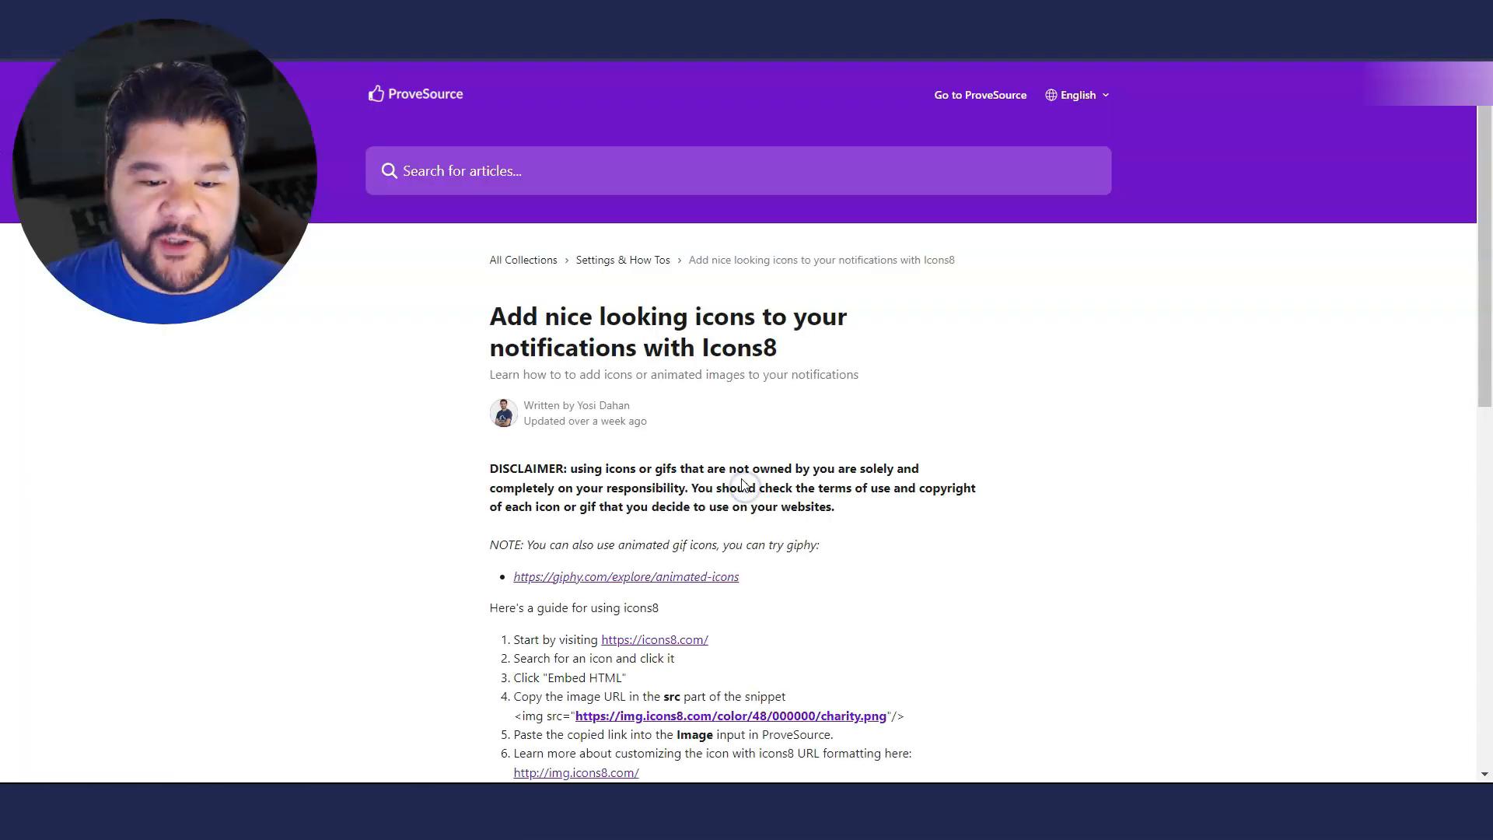
Follow the help guide's icons8.com link to the Icons8 site
scroll("down", 3)
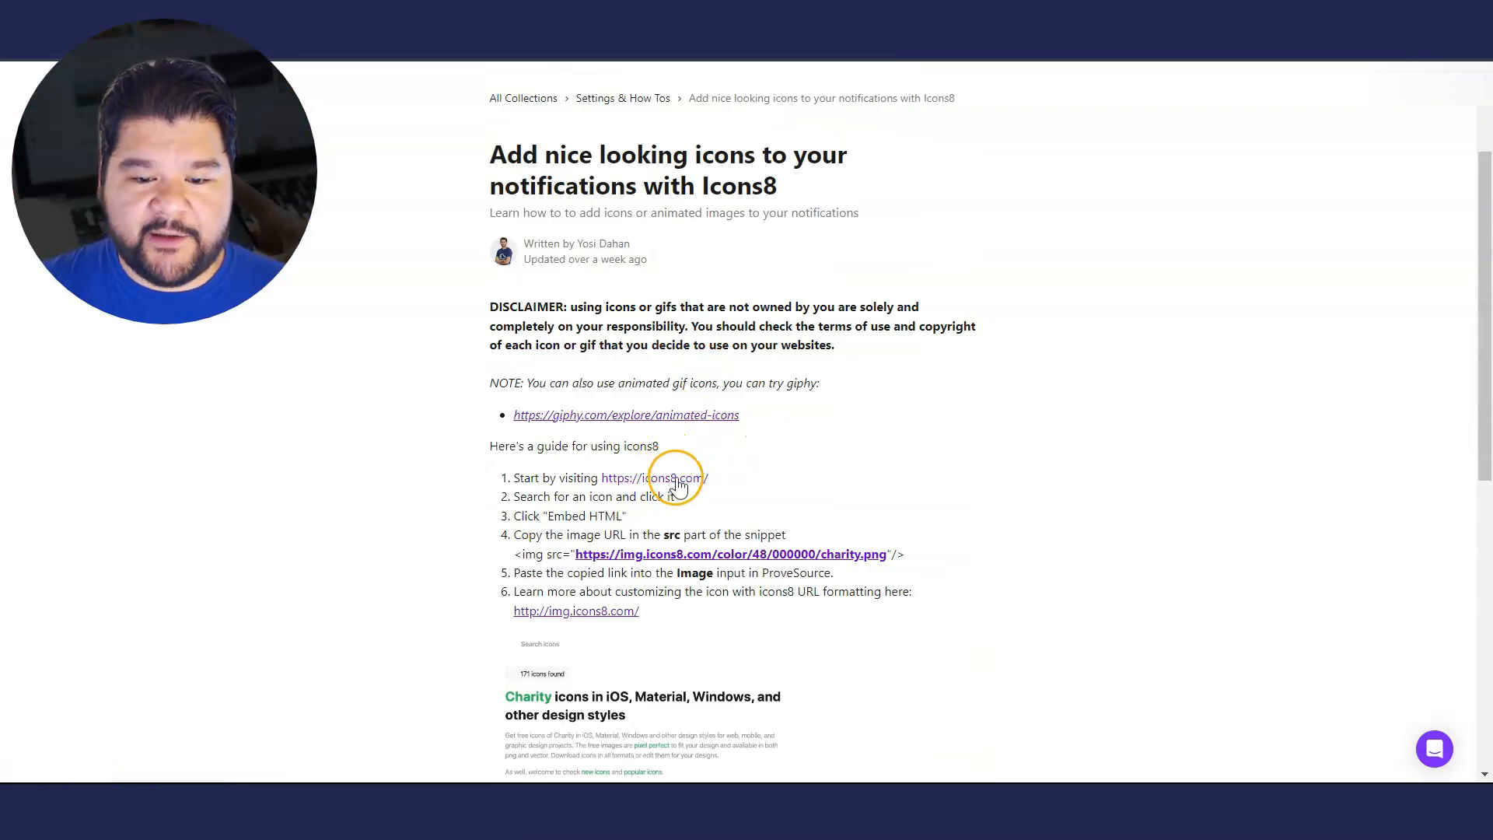
left_click(655, 477)
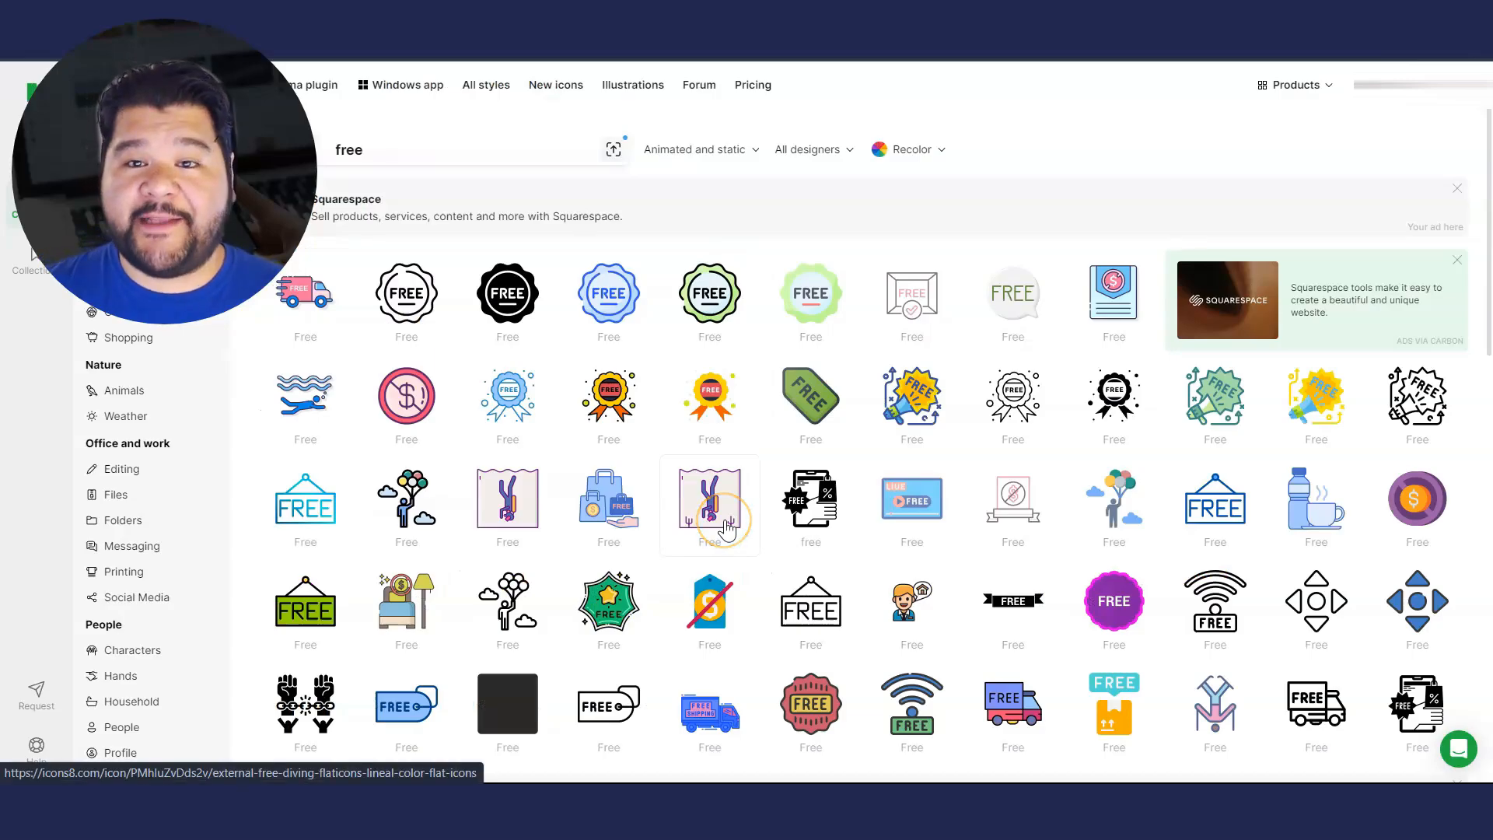
mouse_move(1215, 619)
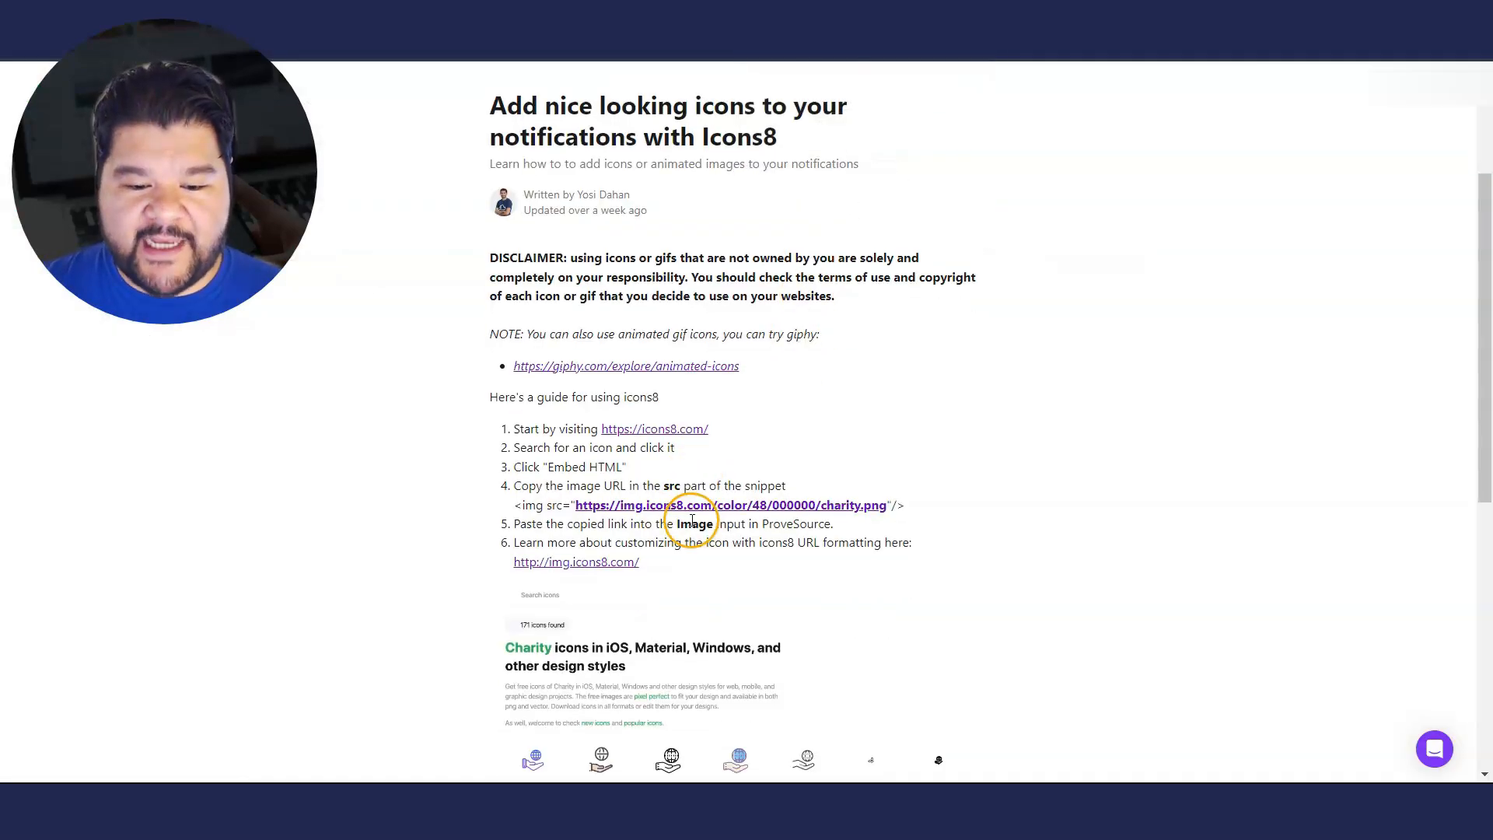
Copy the FREE badge icon's hosted CDN link for the notification image
scroll("down", 3)
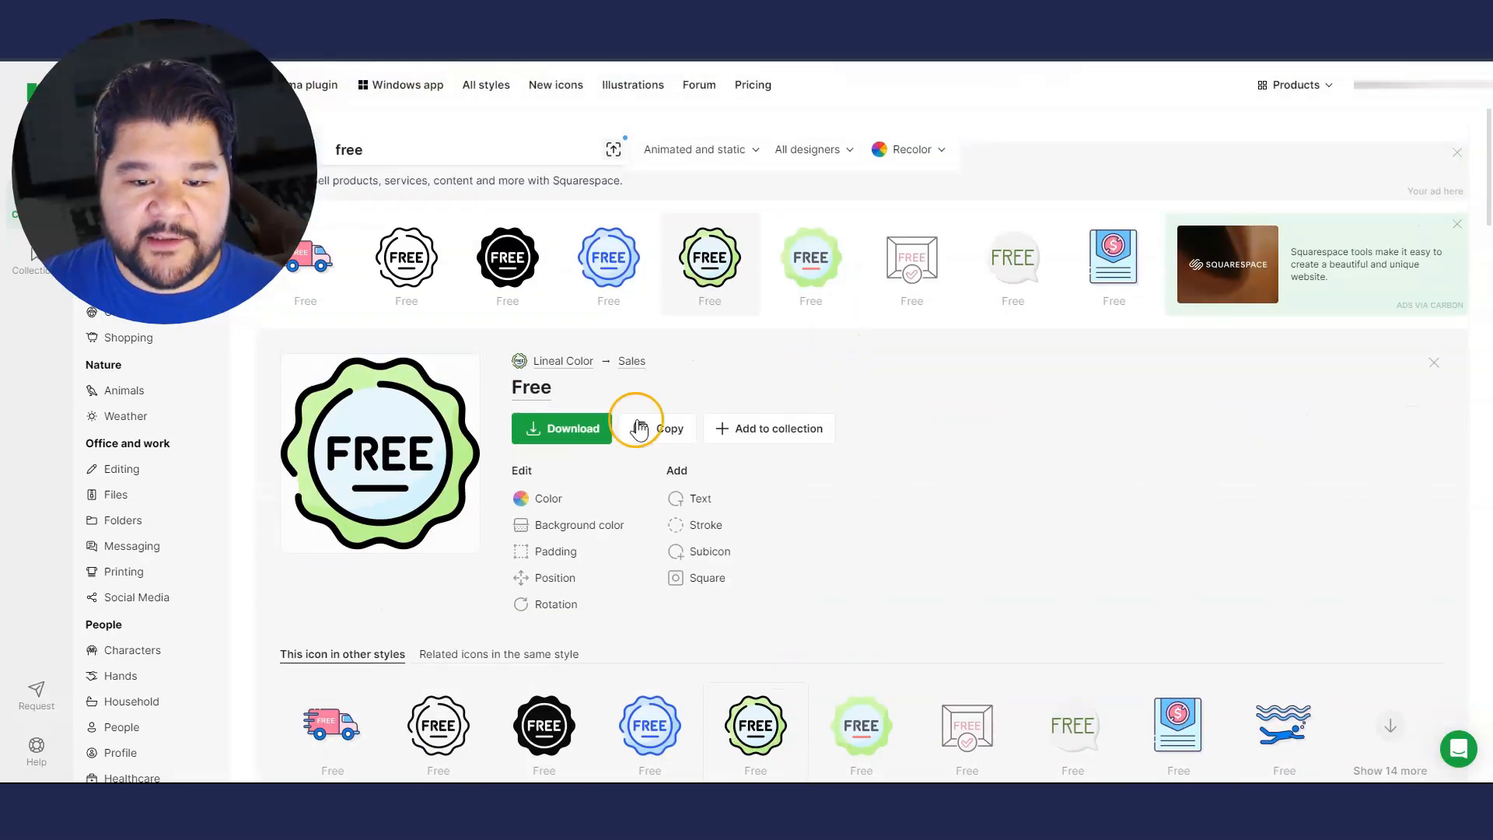
left_click(658, 428)
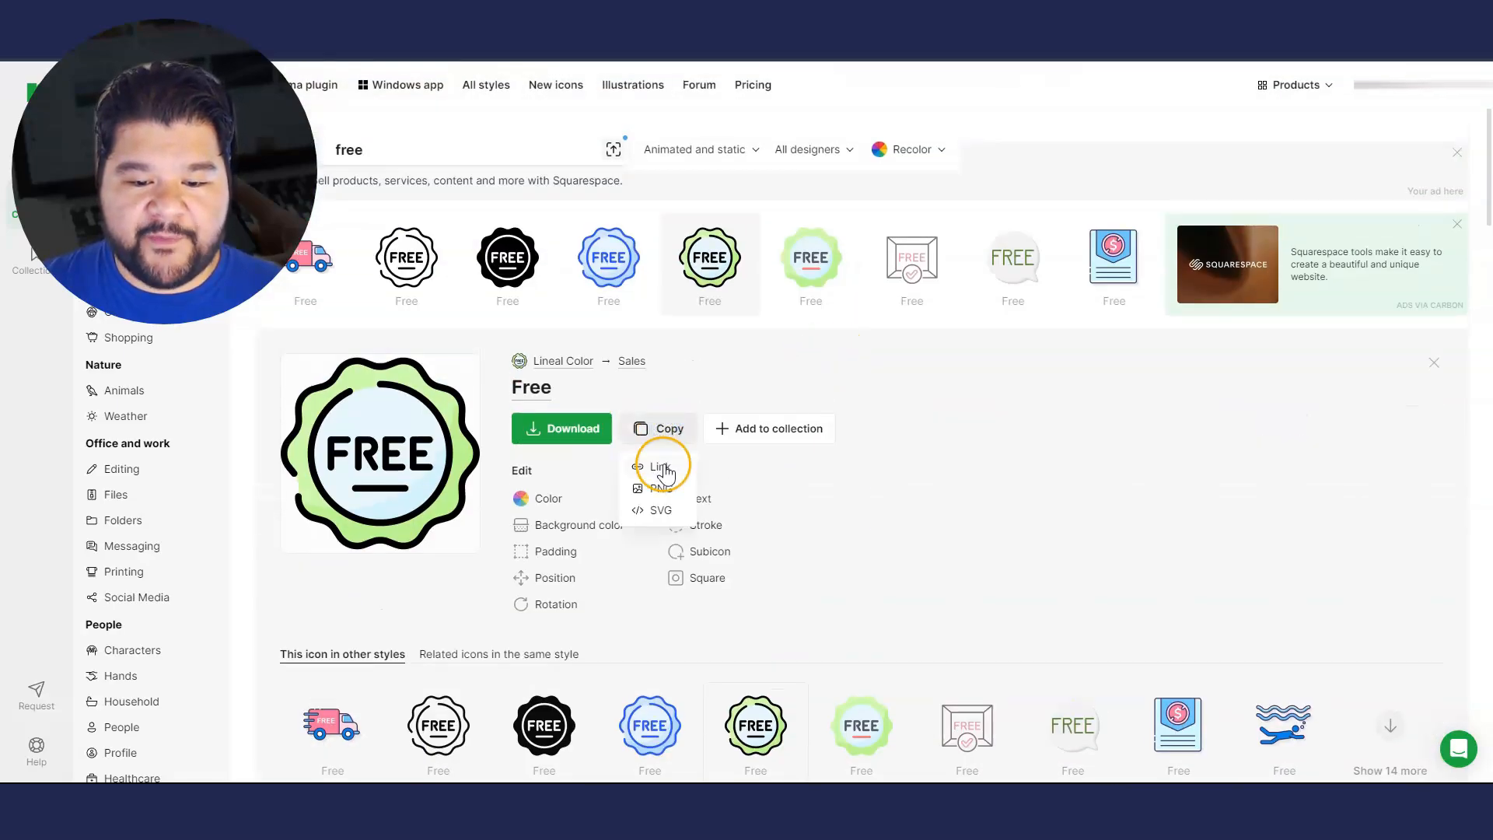
left_click(561, 428)
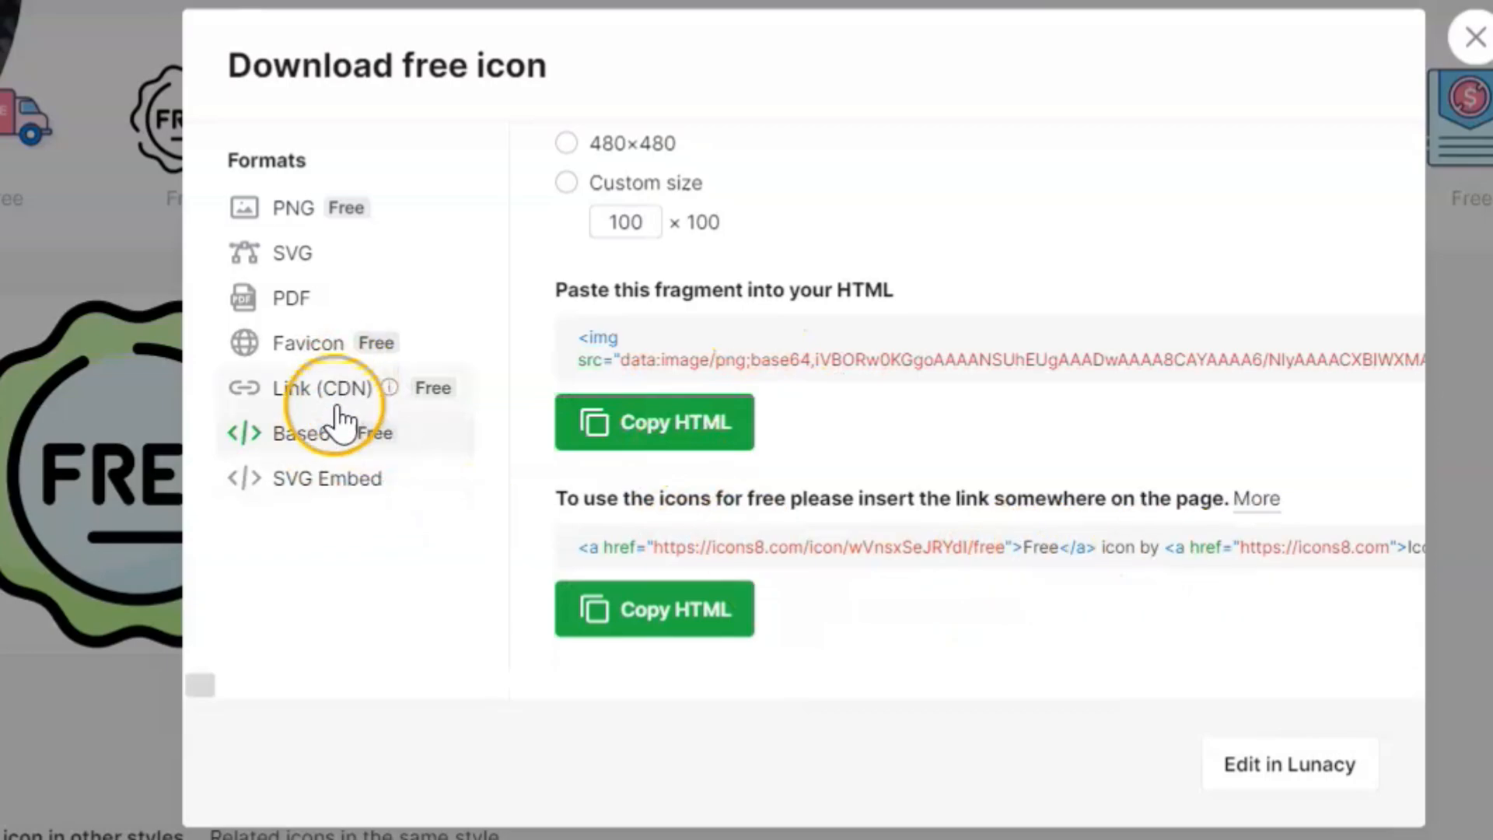
left_click(320, 387)
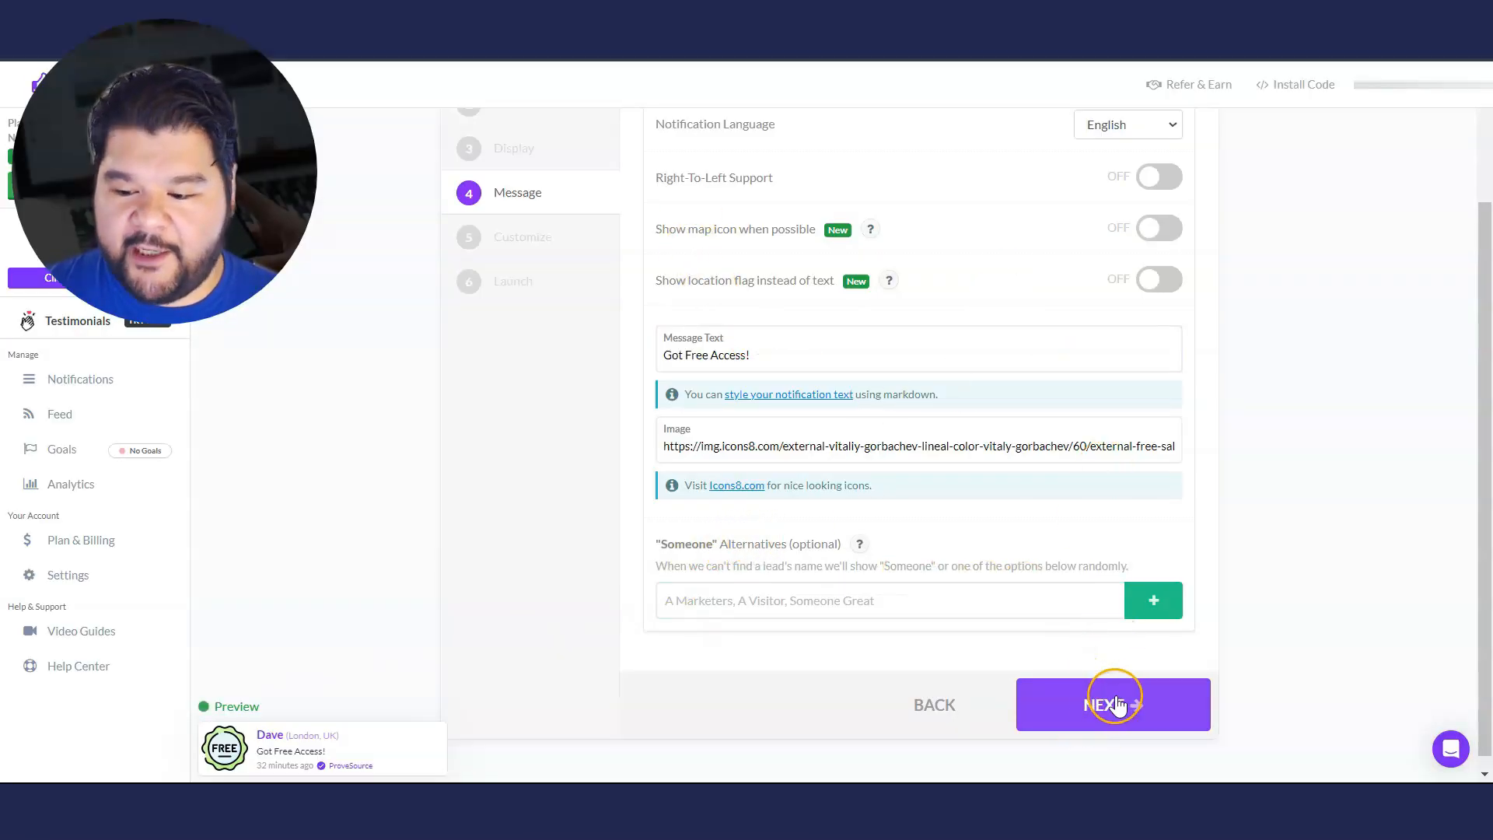
Pass through Customize, name the notification 'optin page' and launch it
left_click(1112, 703)
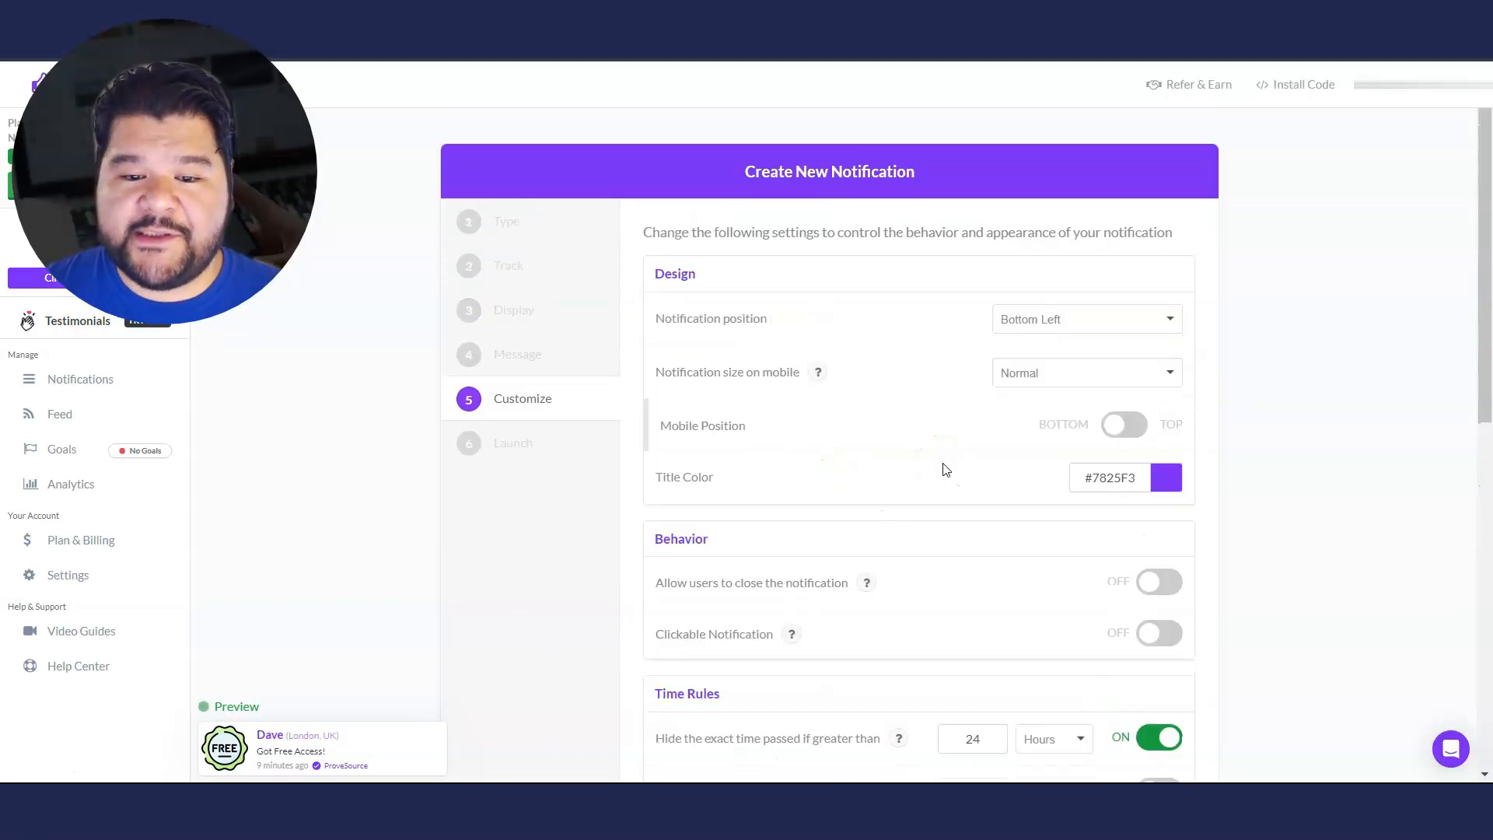
scroll("down", 3)
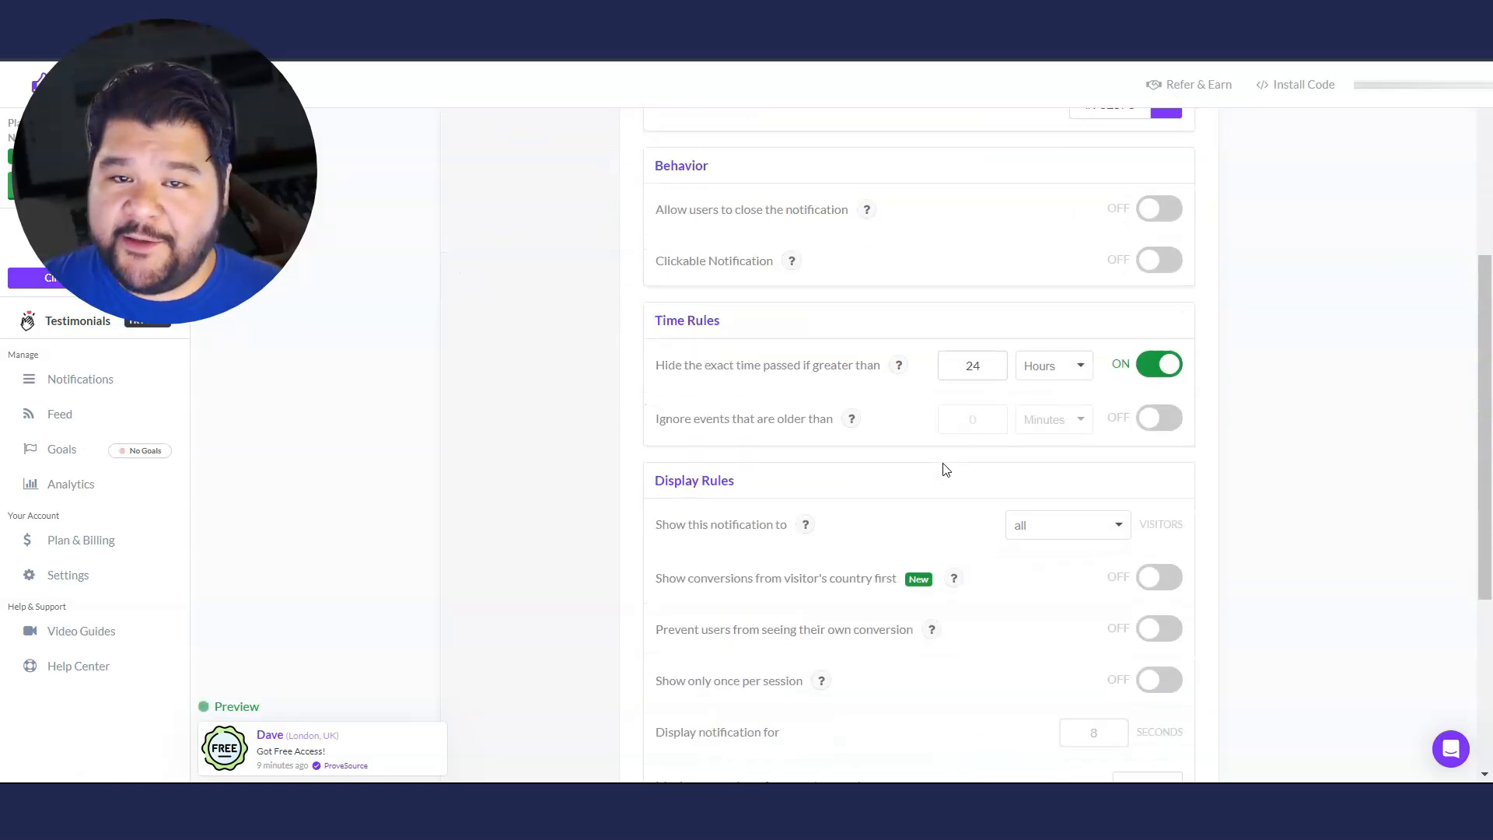
scroll("down", 3)
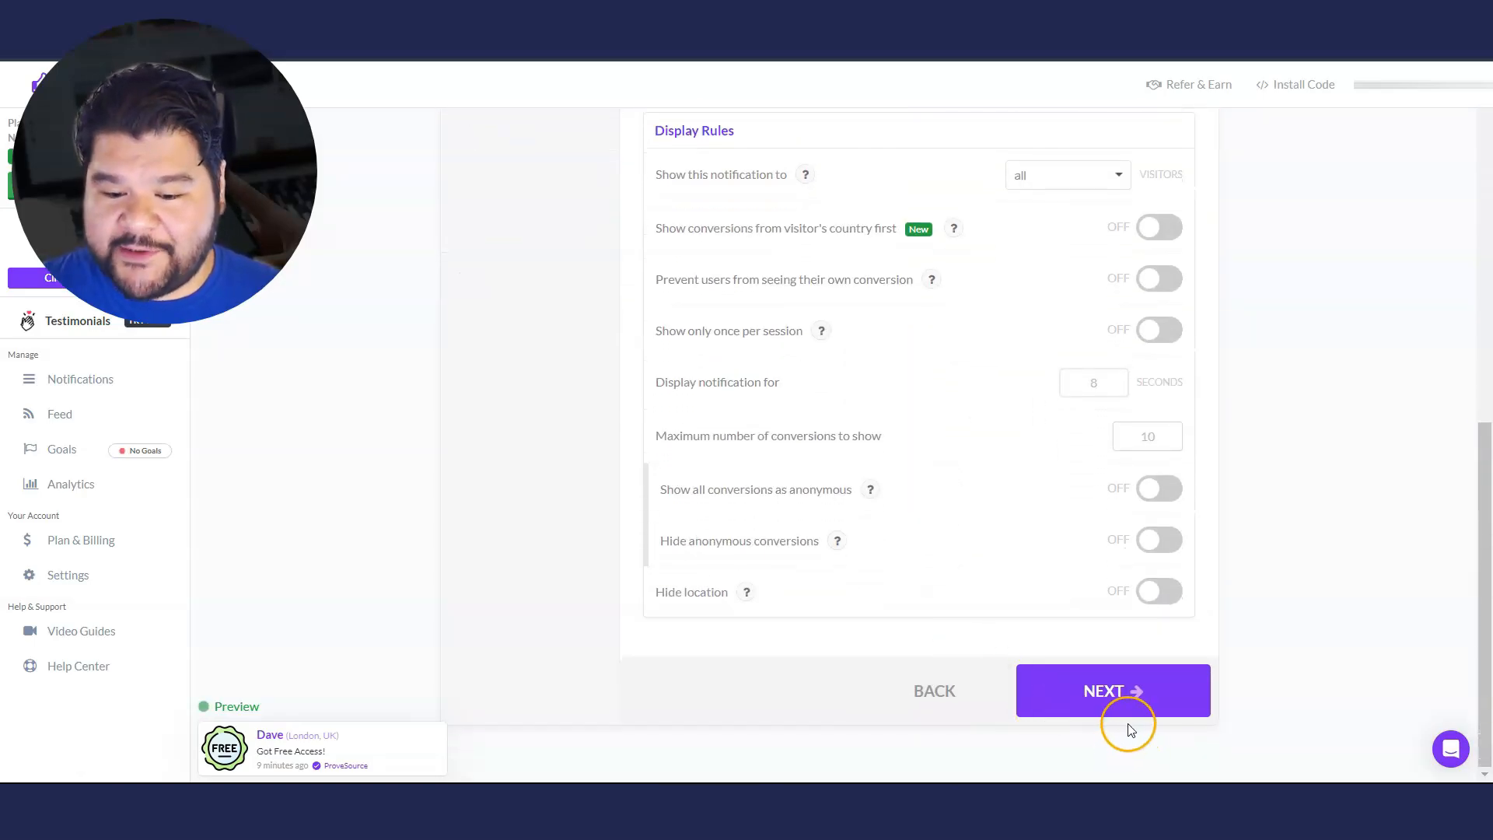
left_click(1112, 690)
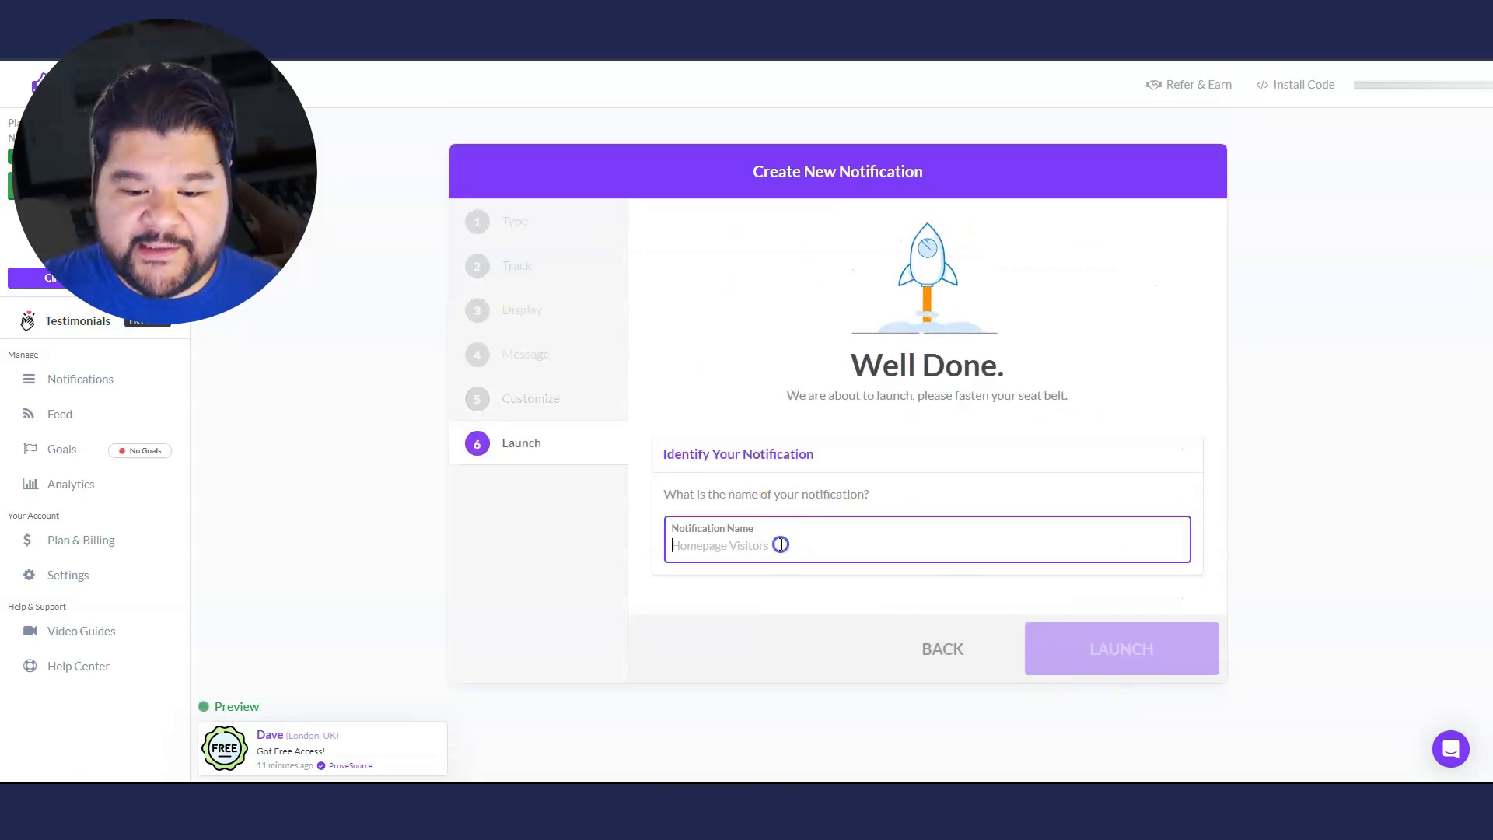
type("optin page")
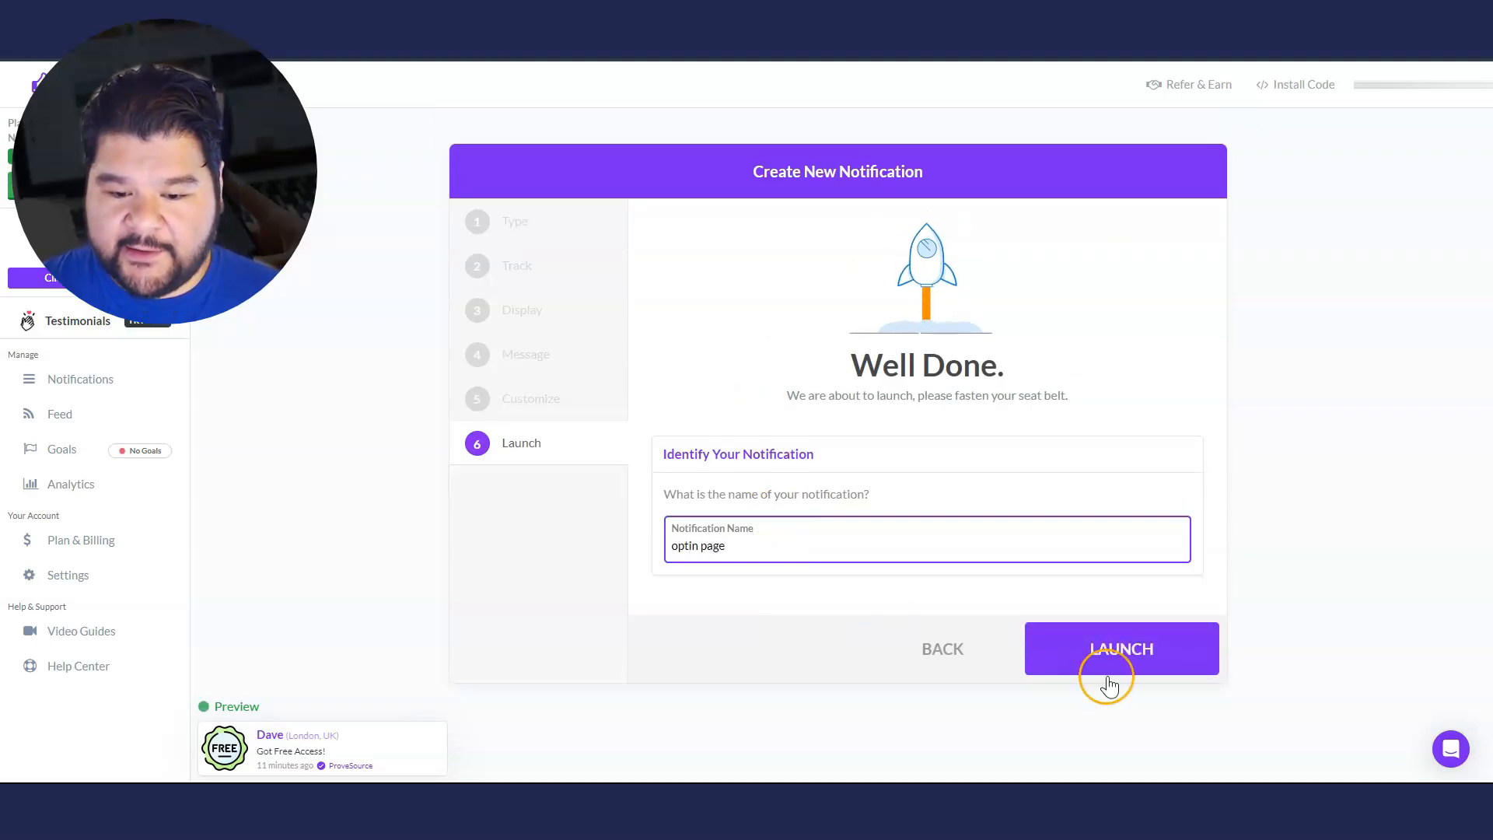
left_click(1122, 649)
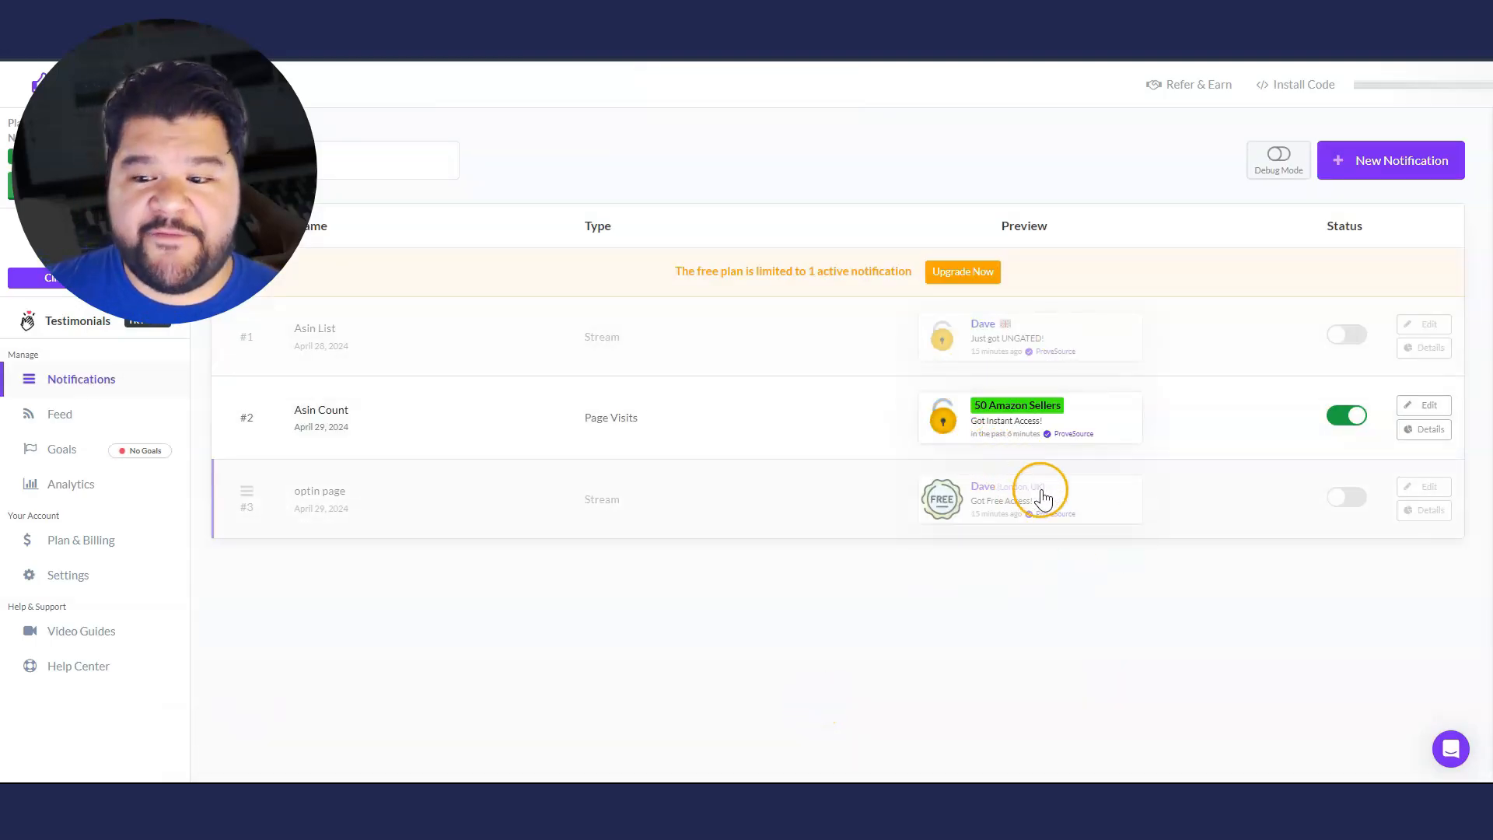
left_click(1346, 417)
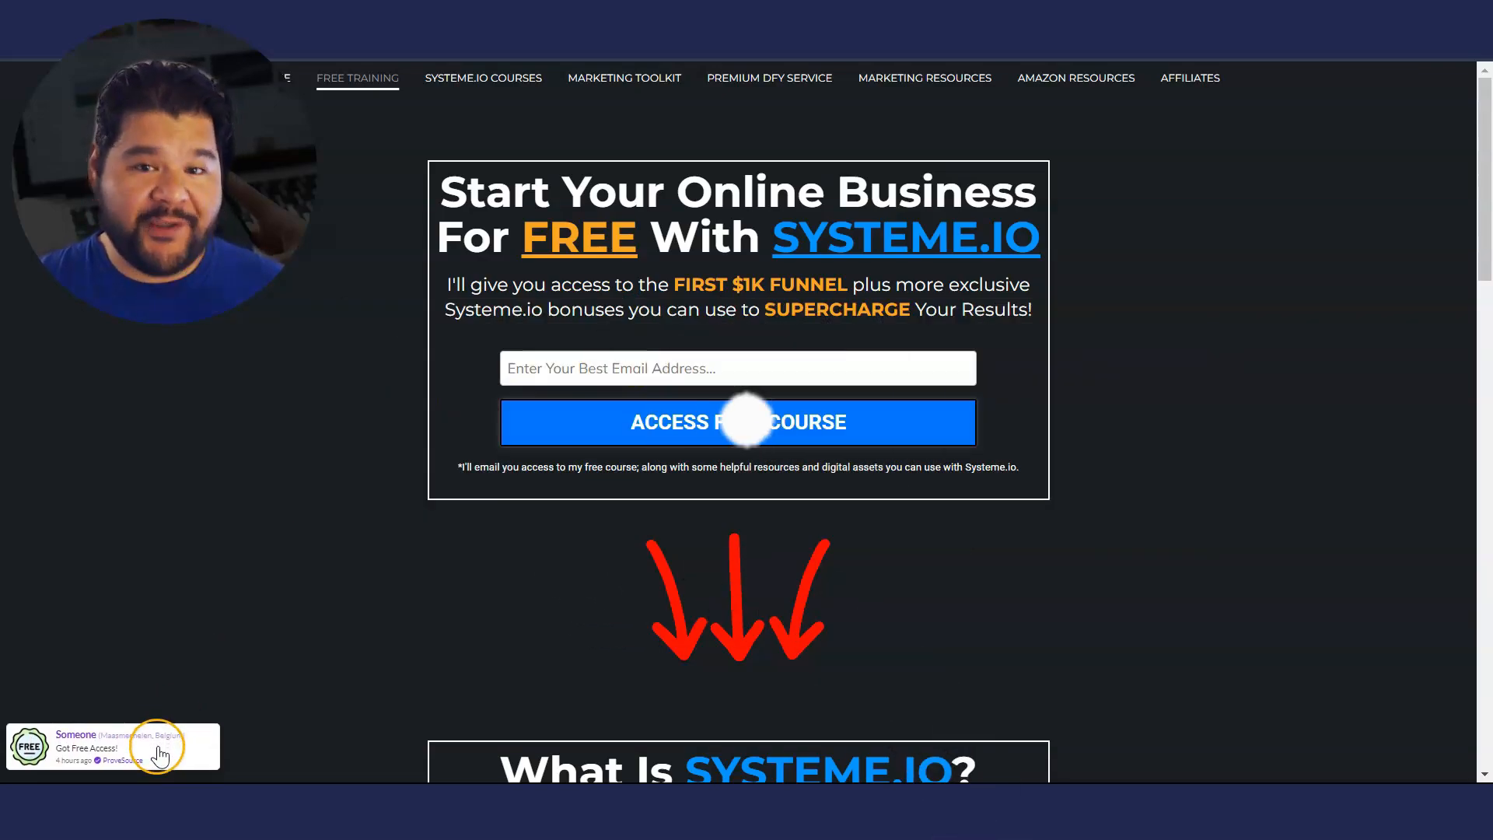
mouse_move(85, 748)
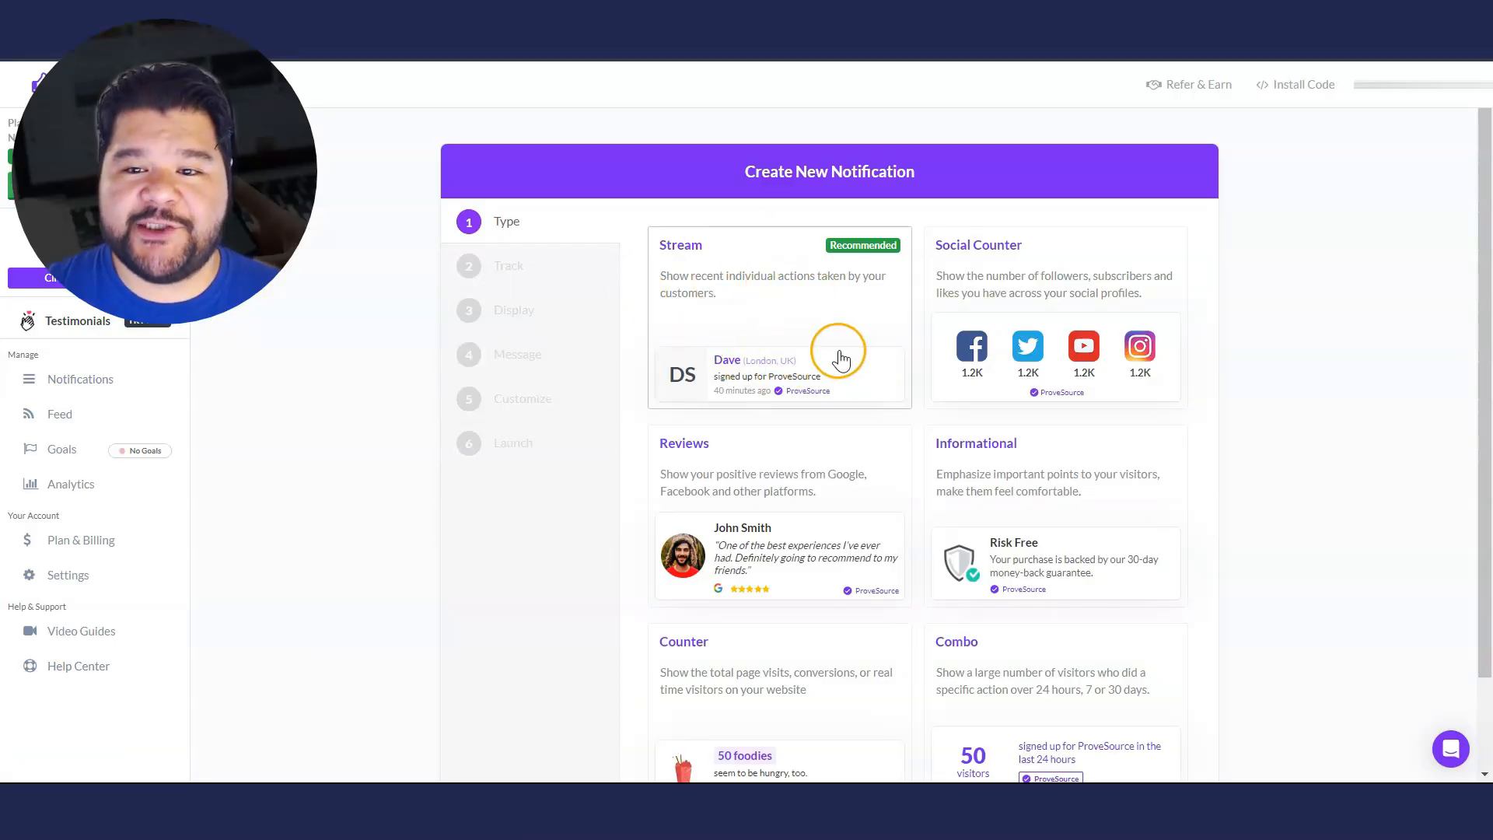
scroll("down", 3)
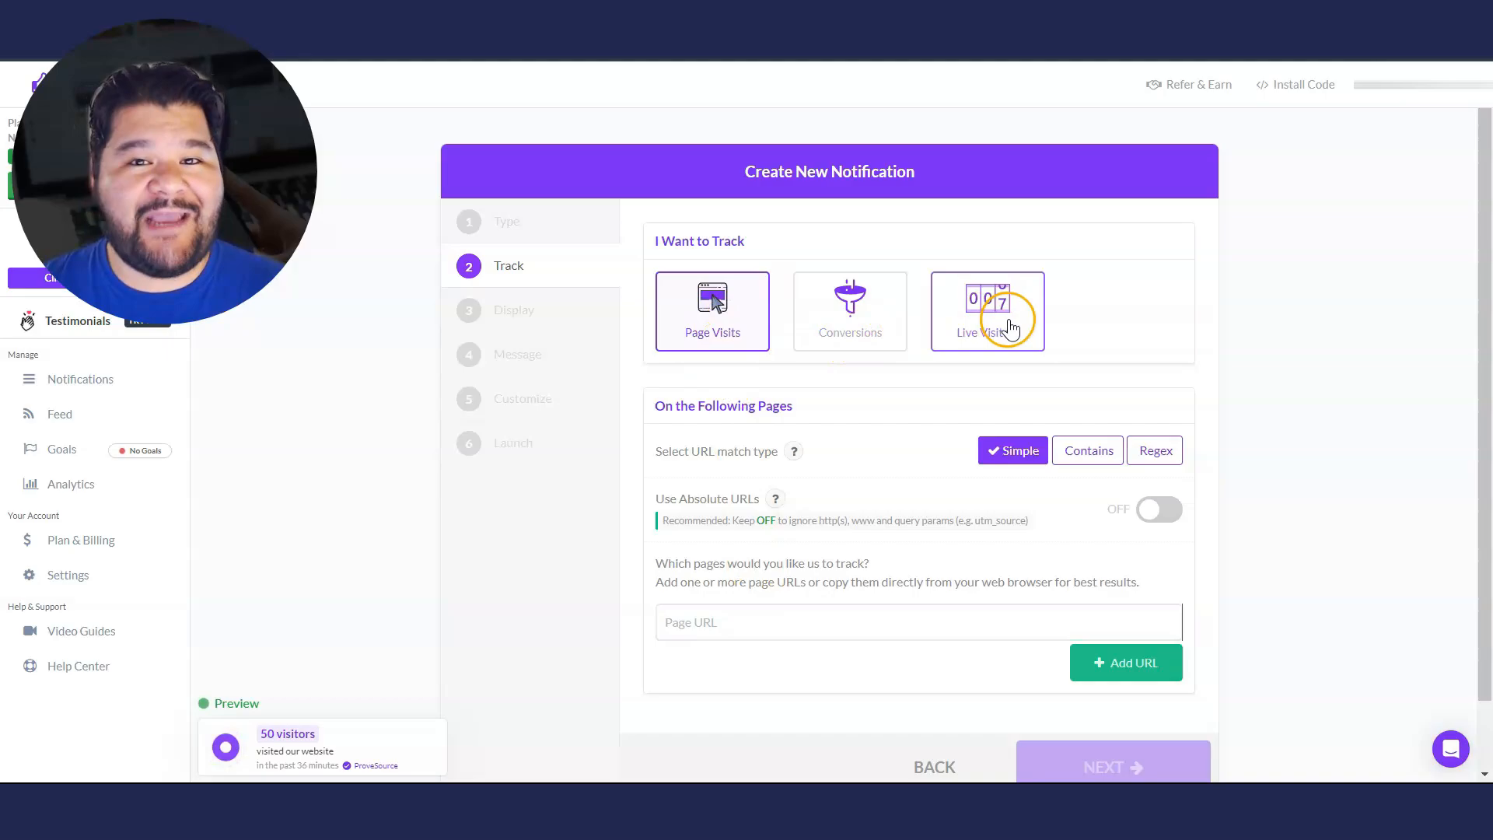
mouse_move(712, 328)
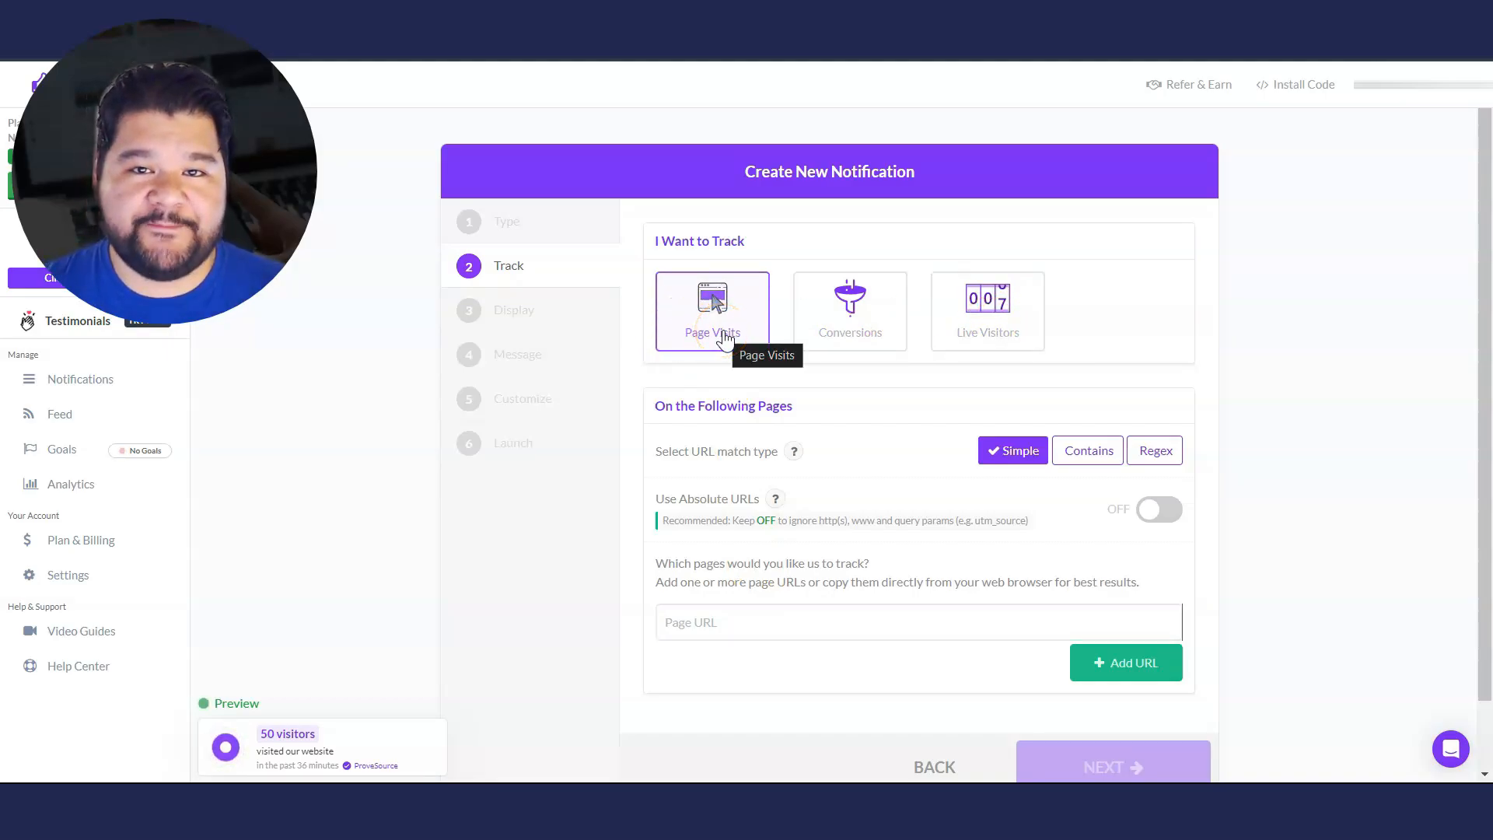
type("https://www.everydayfba.com/systeme")
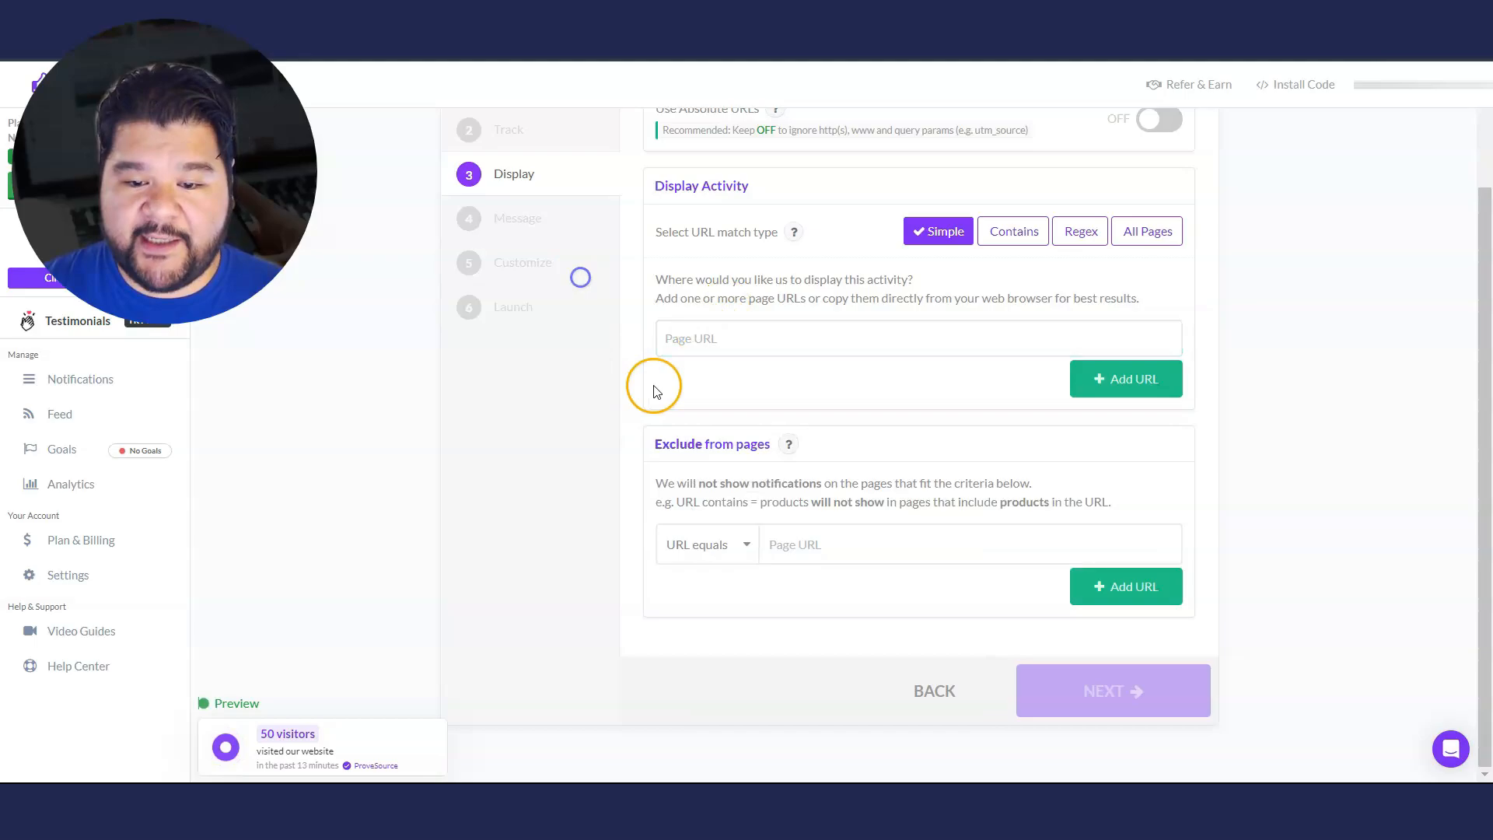
type("https://www.everydayfba.com/systeme")
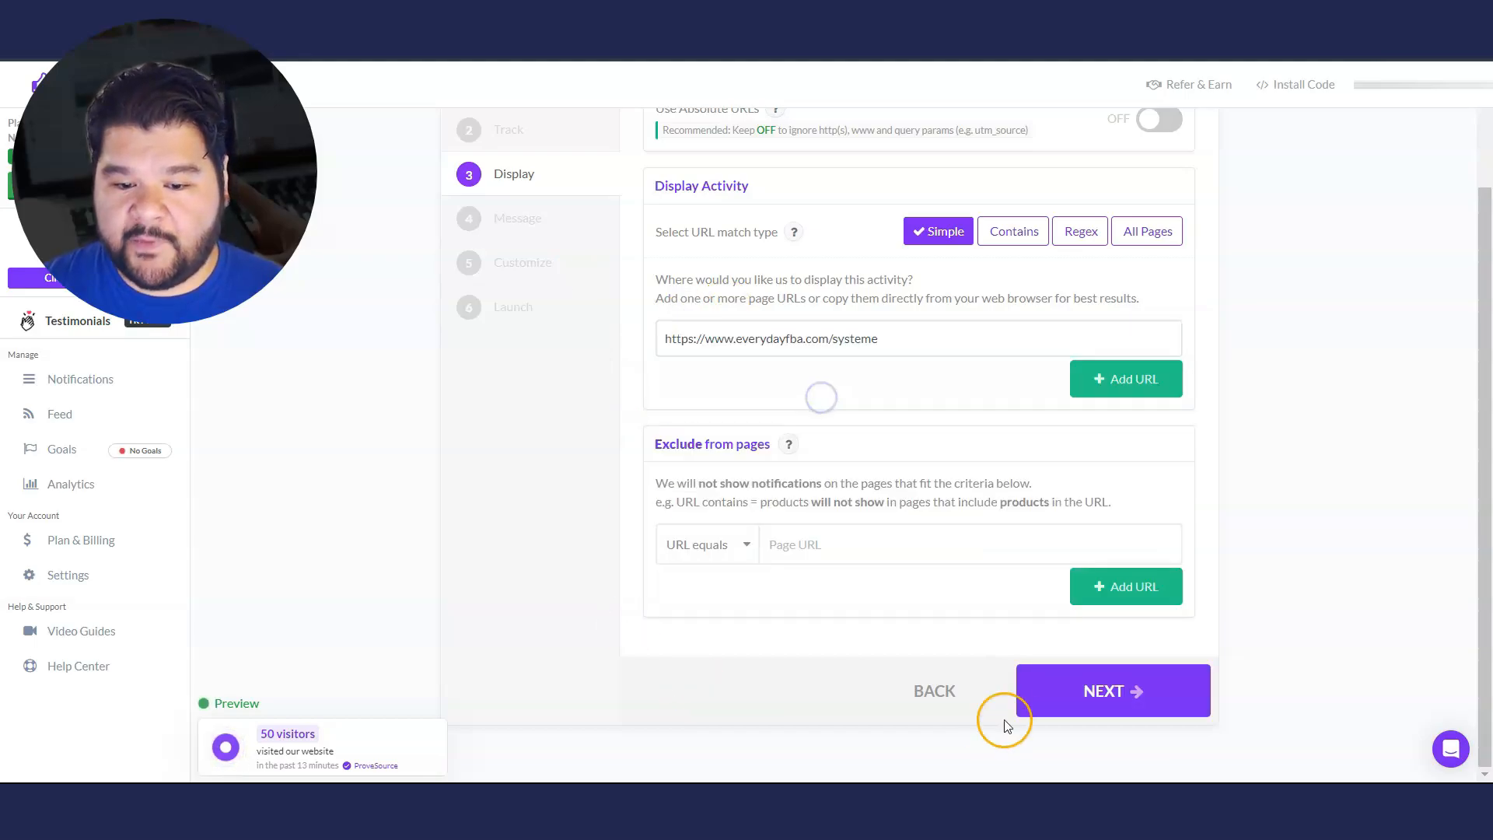
left_click(1110, 690)
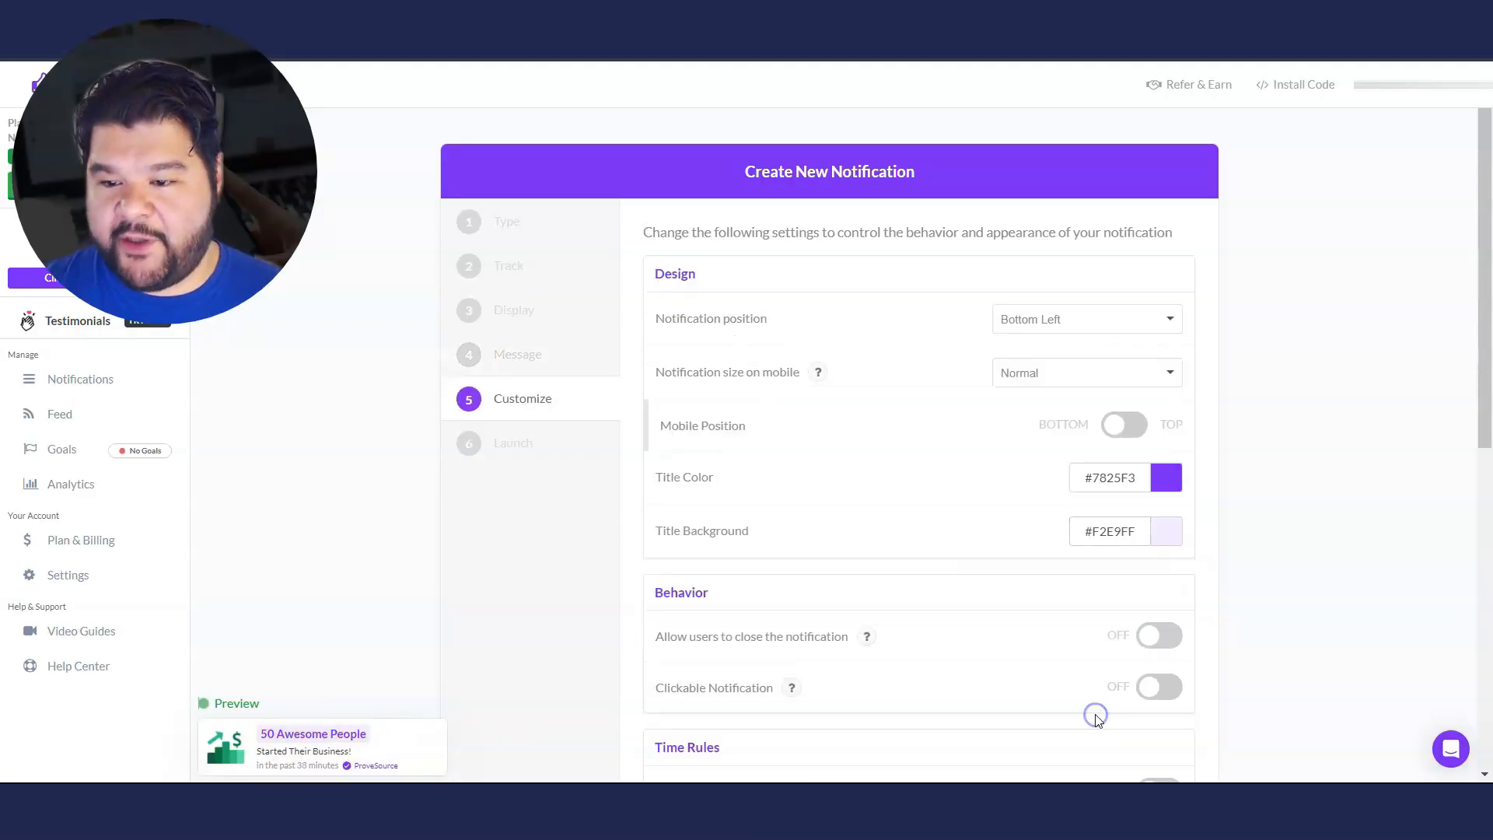
Set the counter notification's title colour to white via the colour picker
scroll("down", 3)
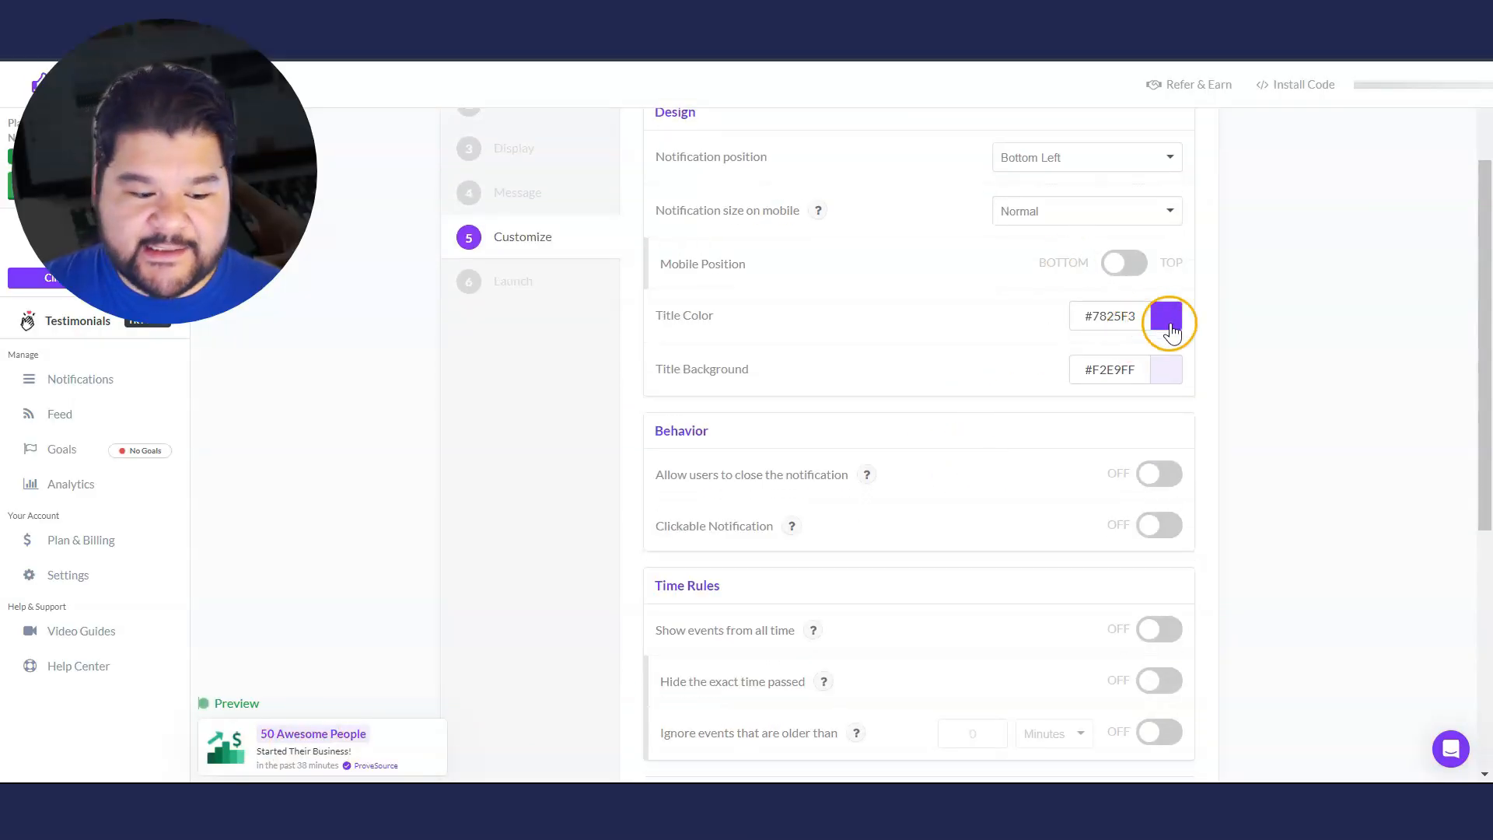
left_click(1165, 318)
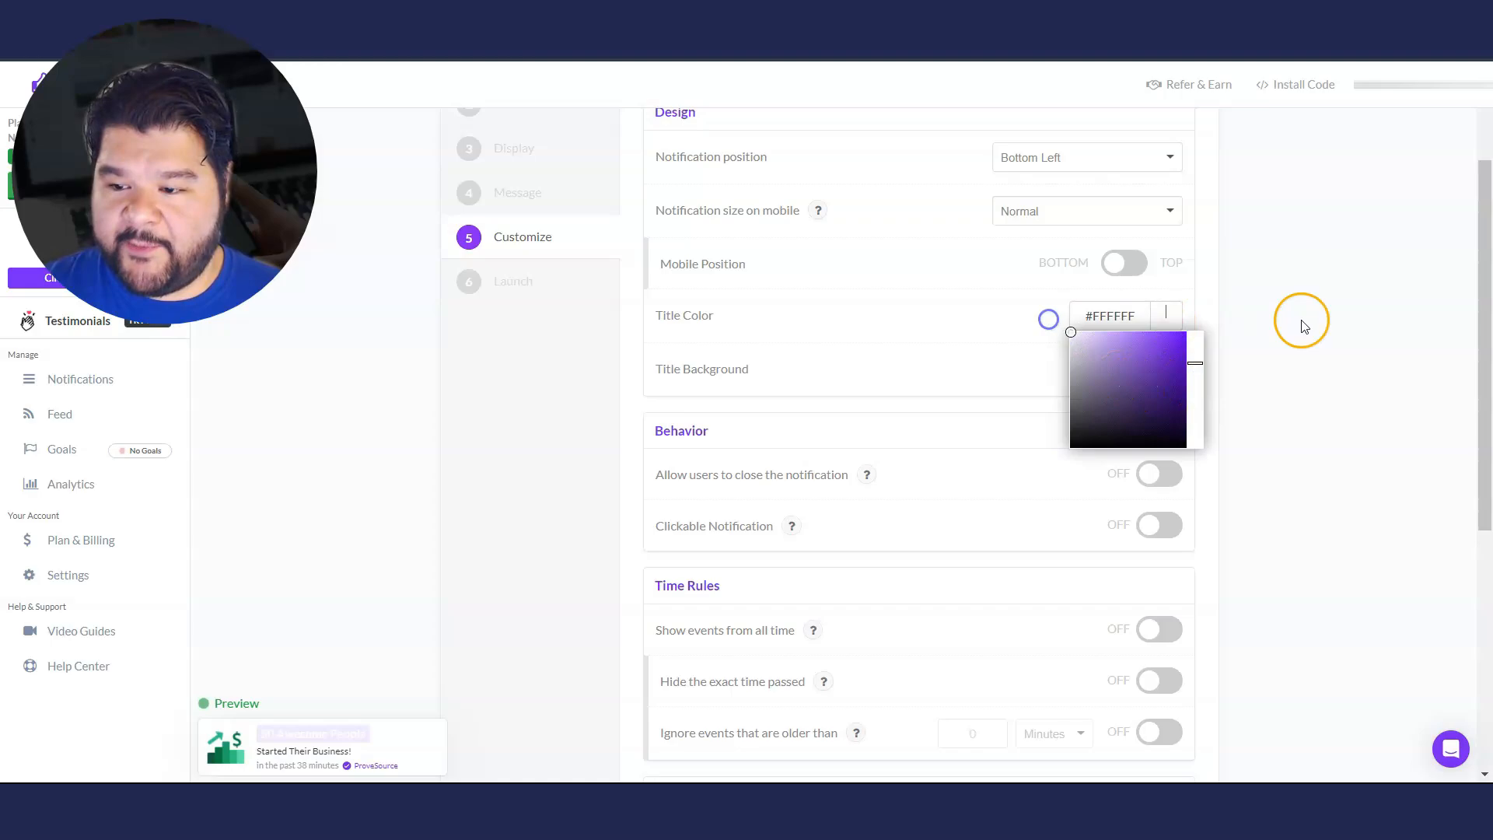
left_click(1165, 370)
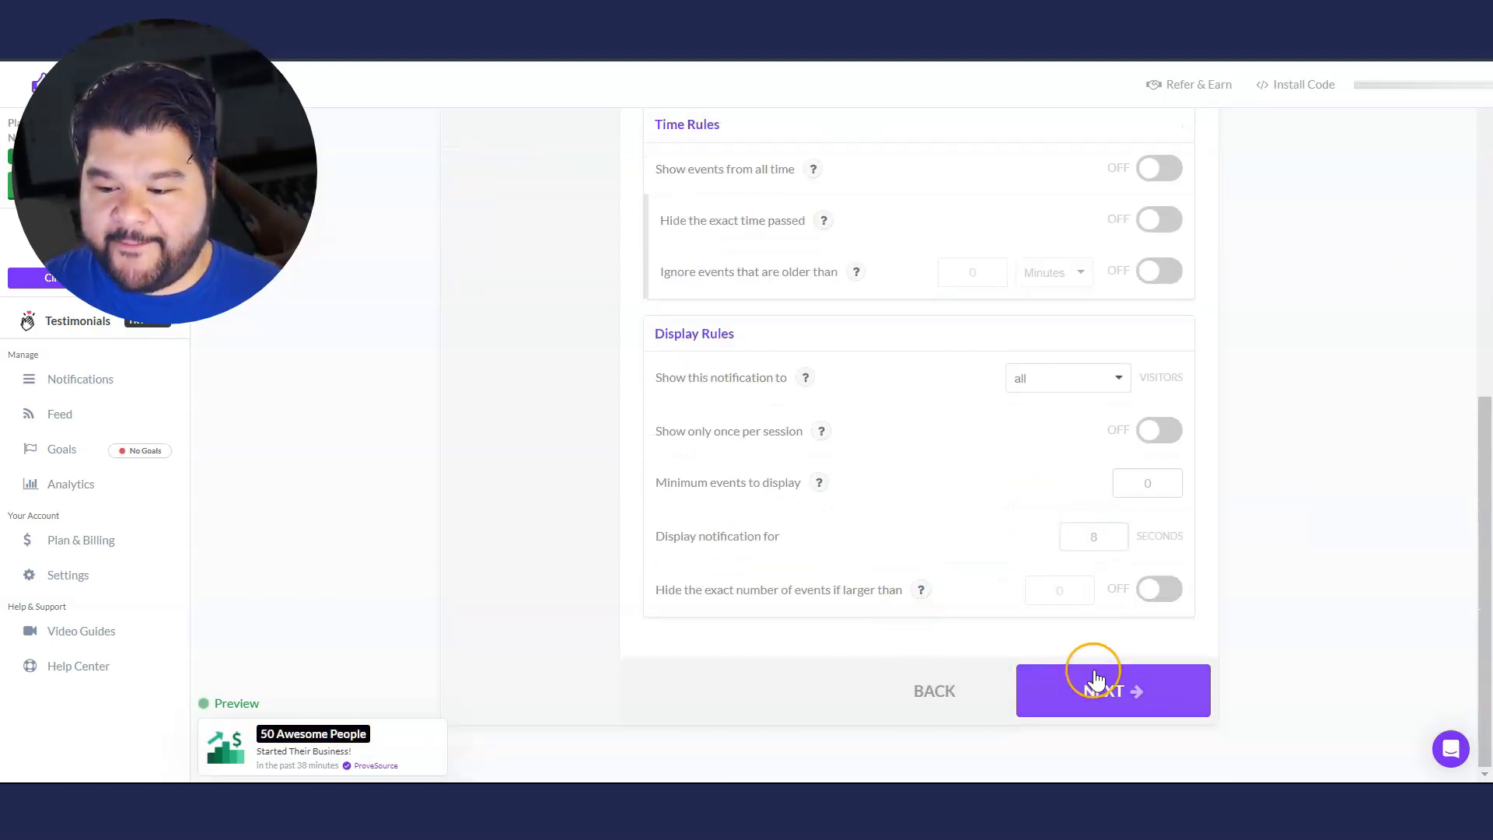
Name the counter notification 'vistors' and launch it
left_click(1112, 689)
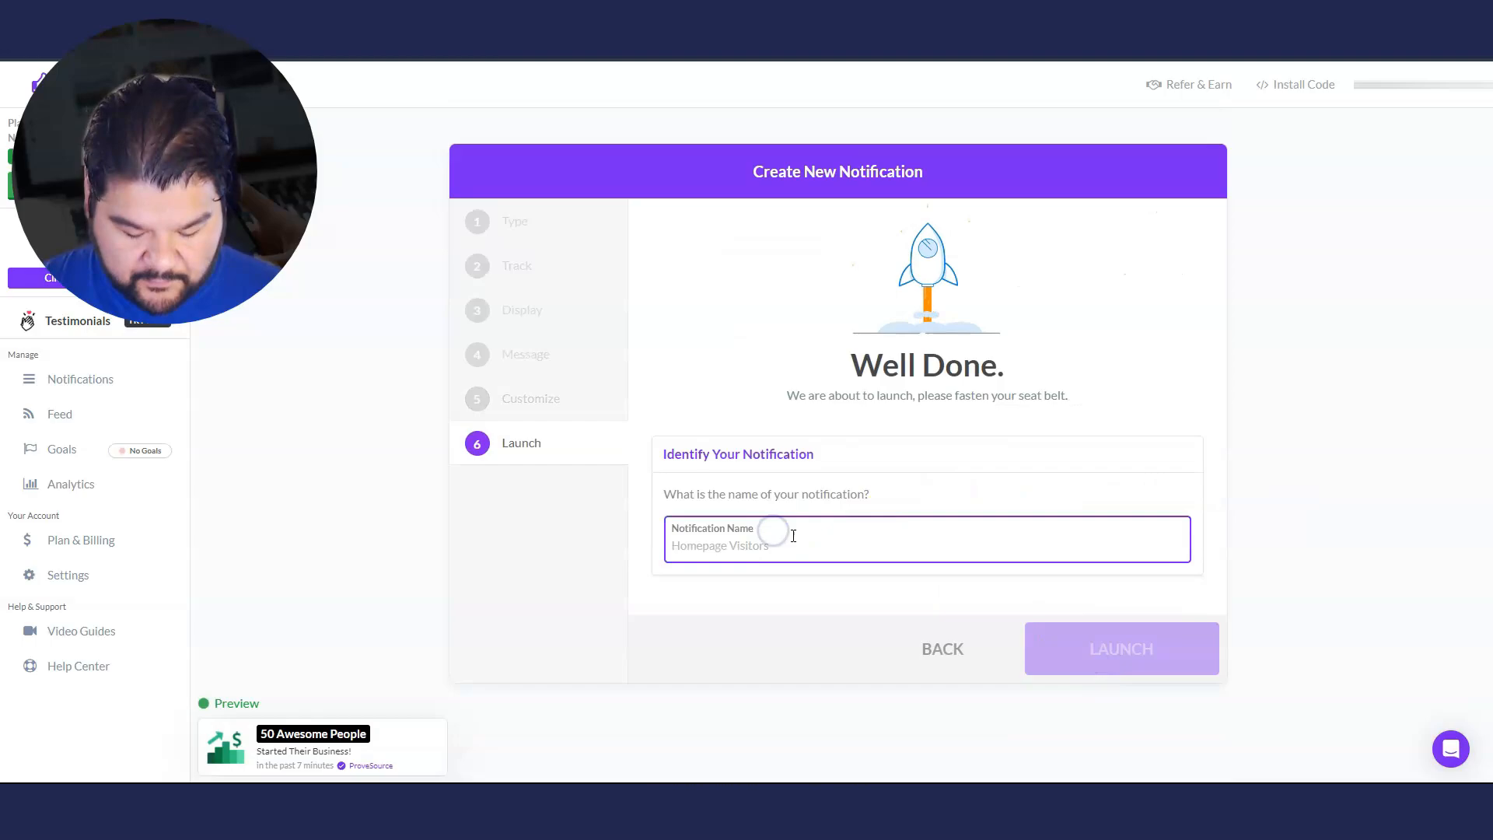
type("vistors")
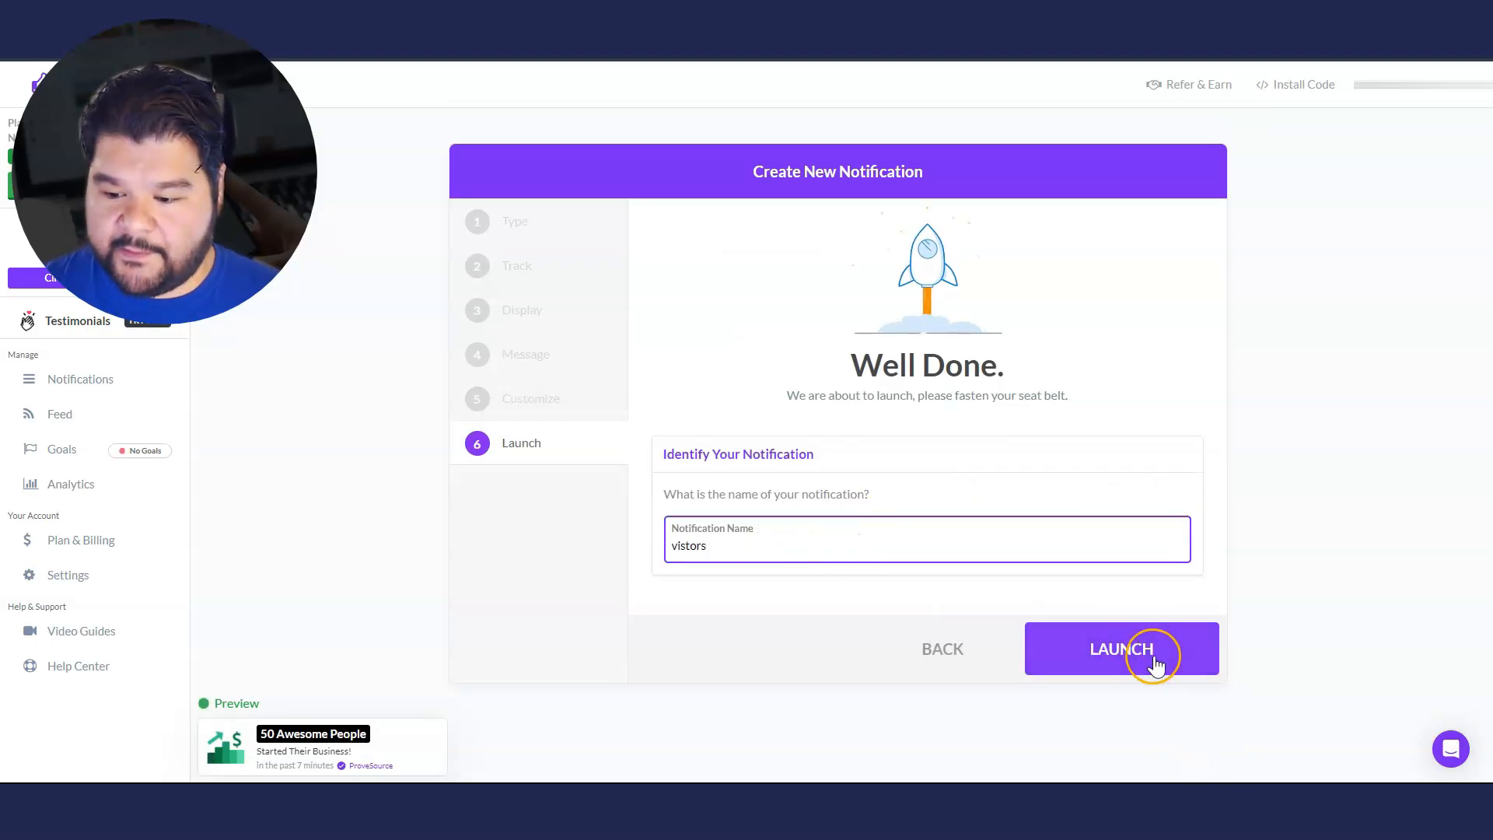
left_click(1121, 648)
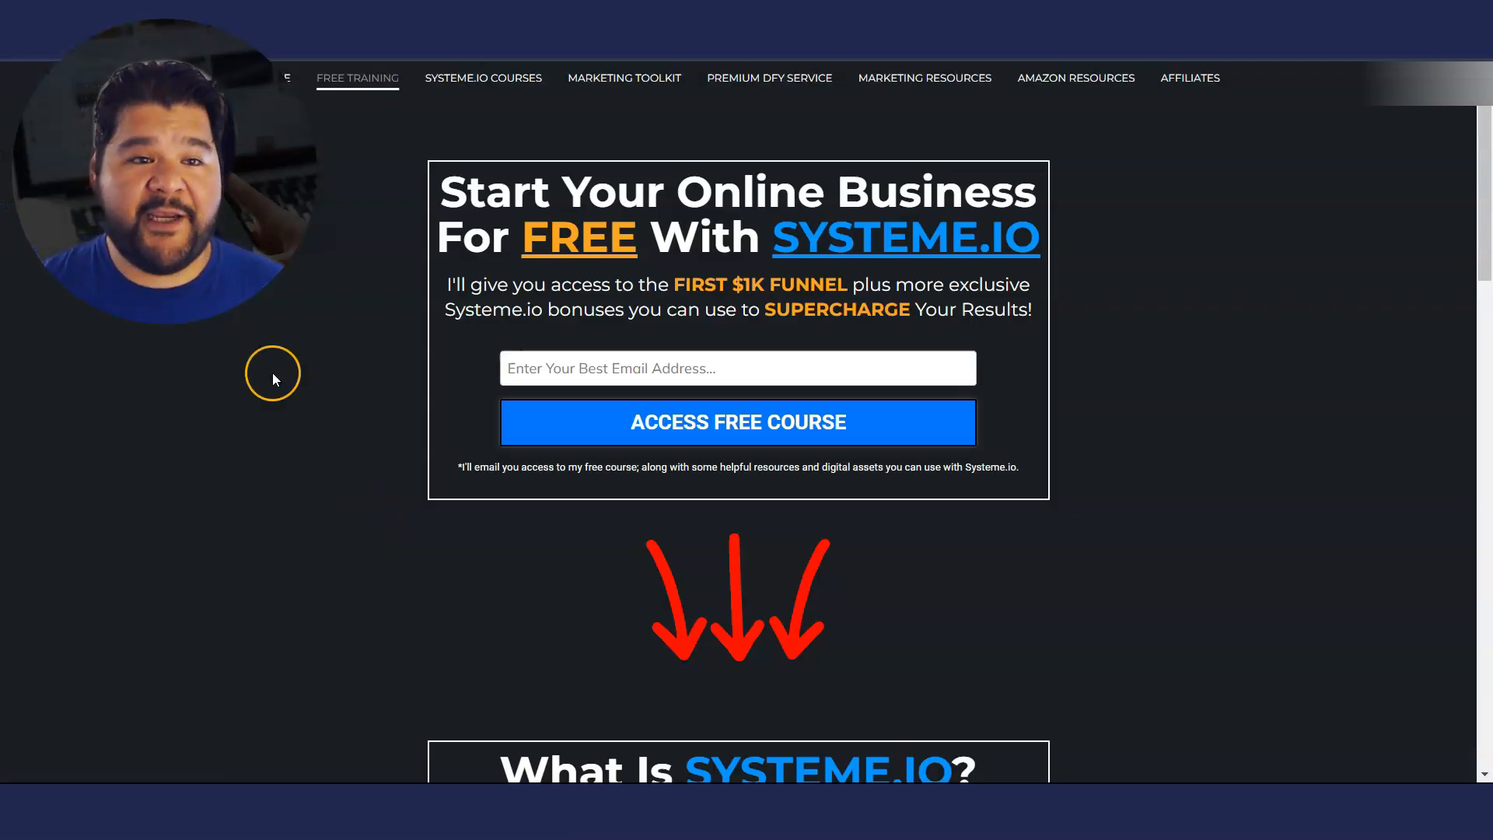
mouse_move(300, 504)
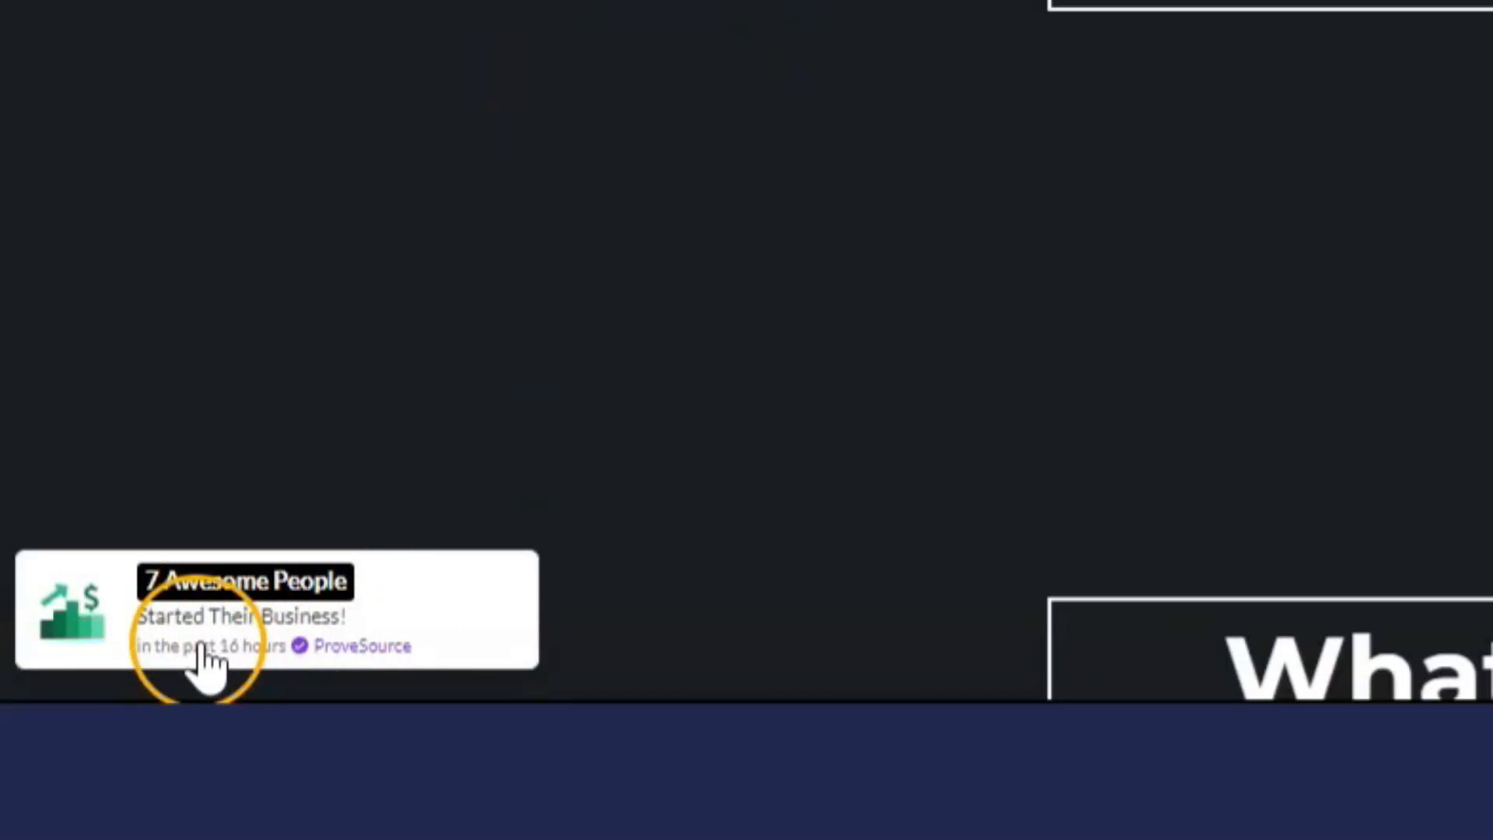
mouse_move(457, 628)
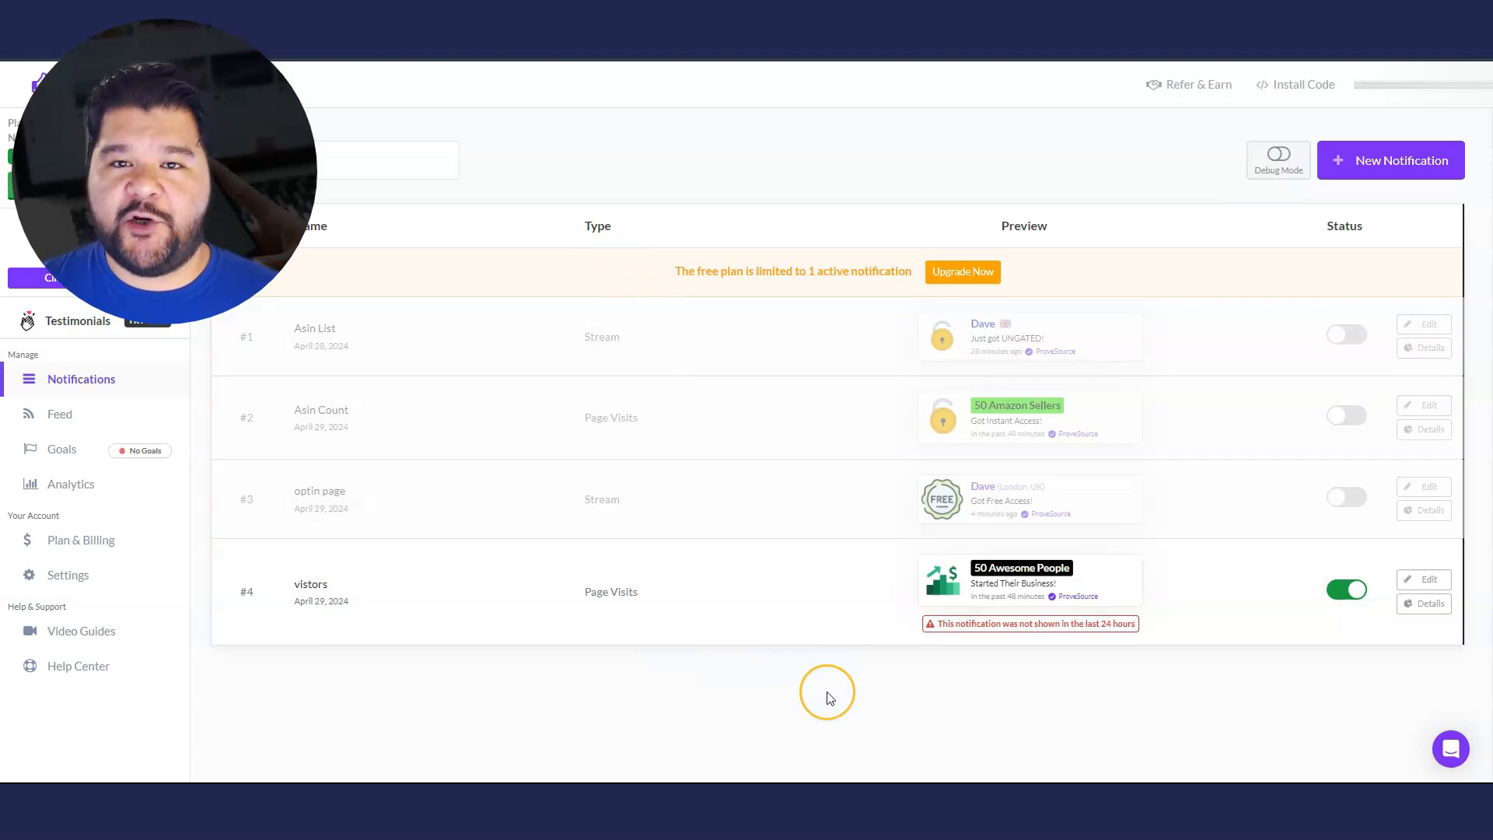
mouse_move(790, 686)
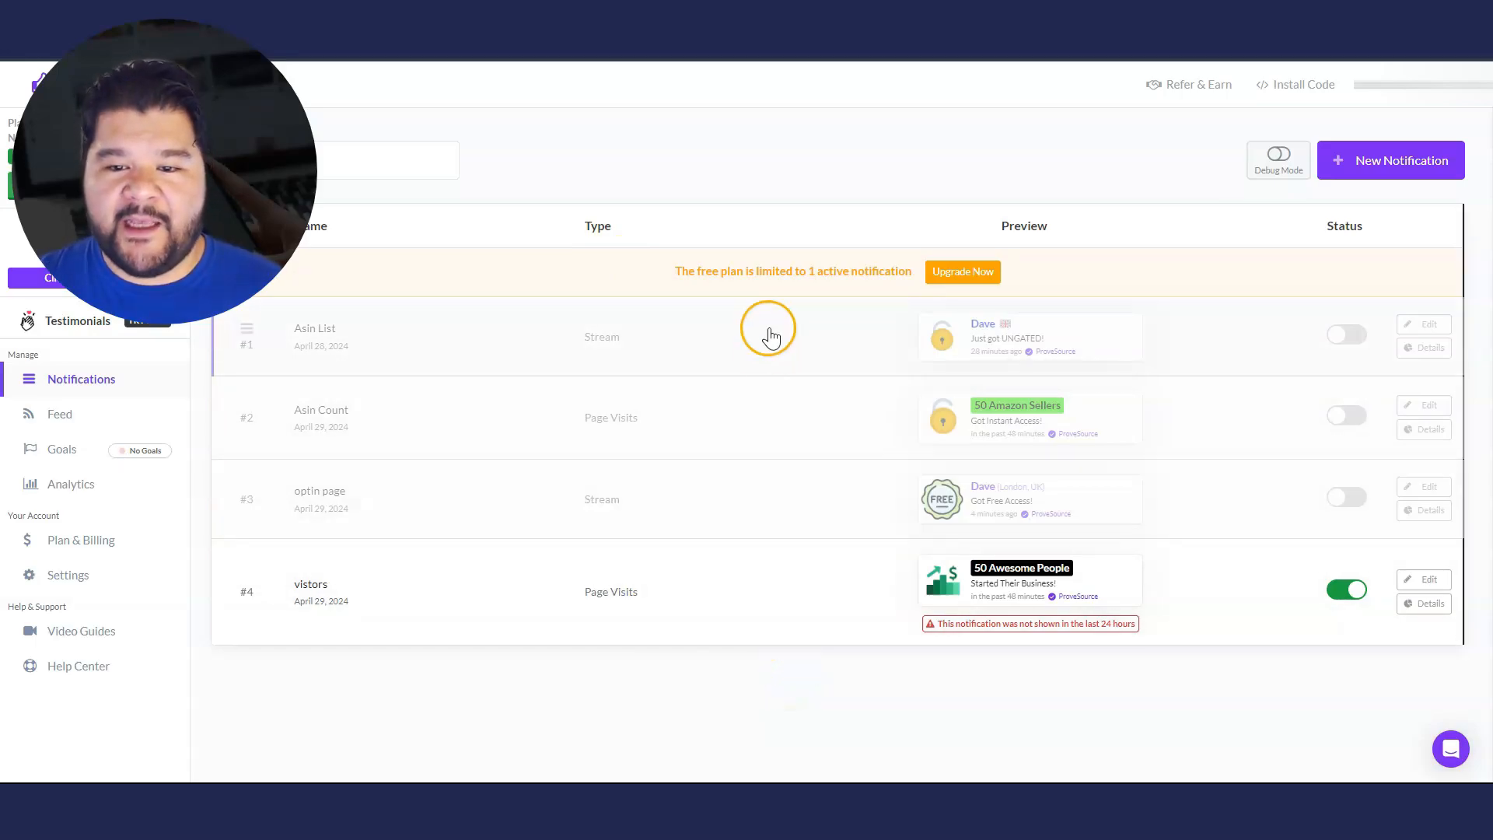
mouse_move(772, 196)
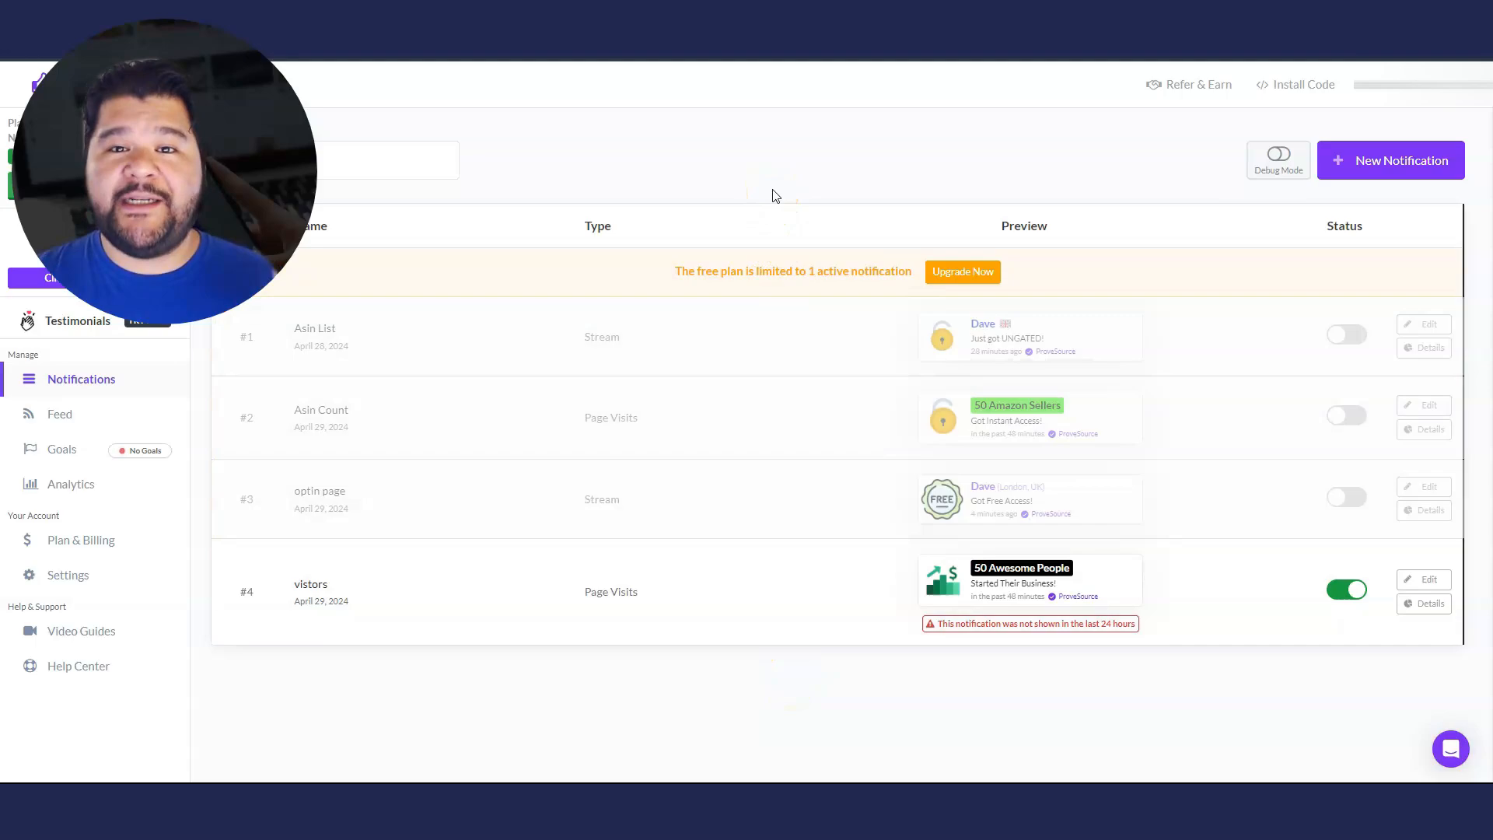